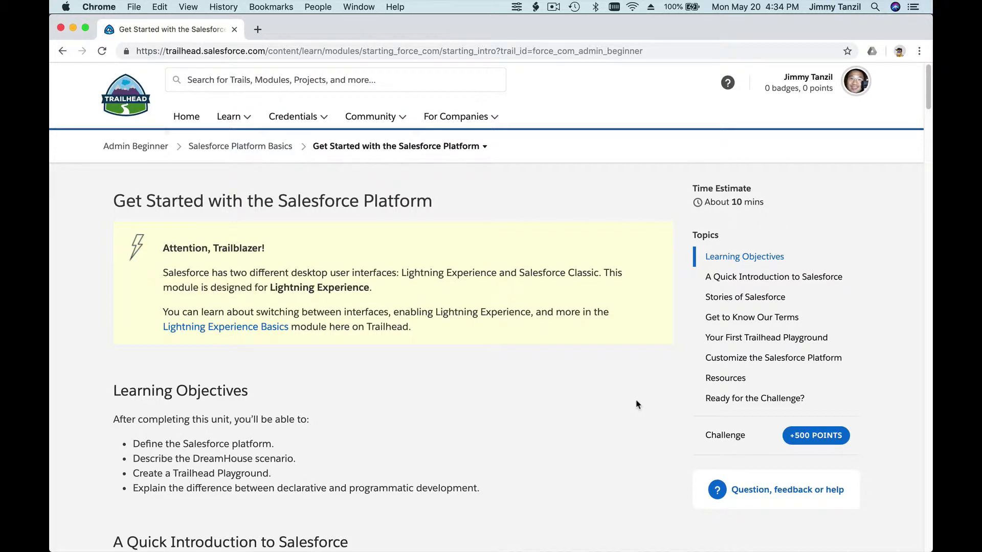
mouse_move(466, 216)
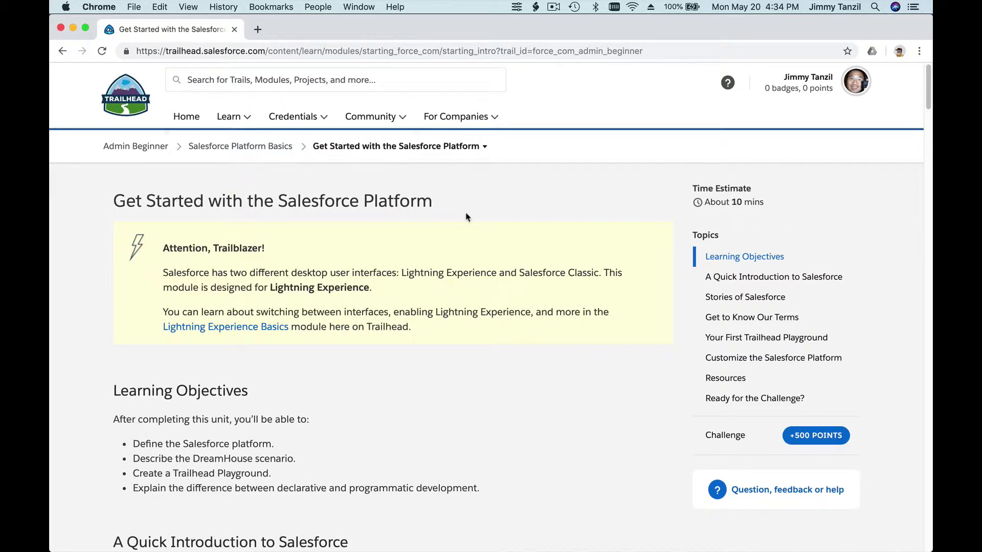
mouse_move(282, 194)
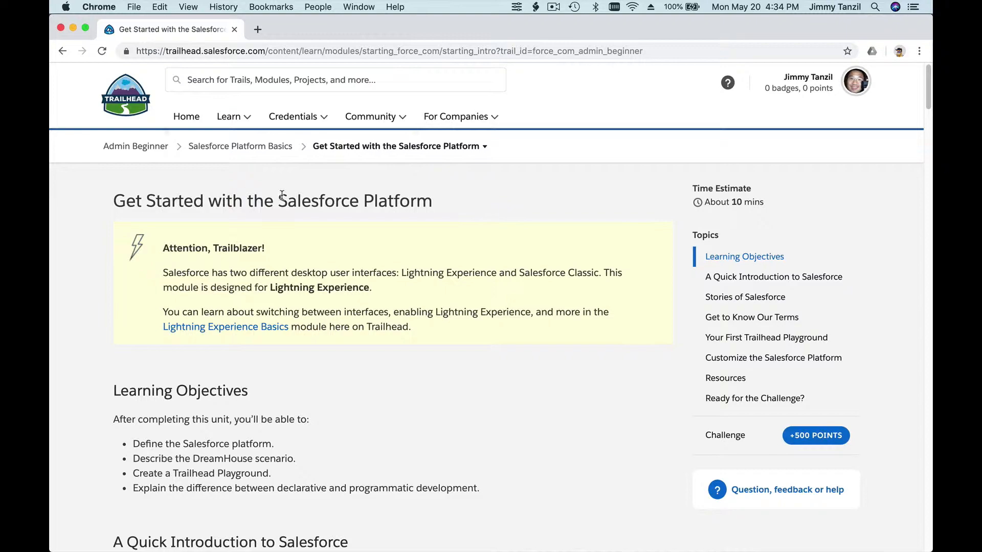
mouse_move(568, 254)
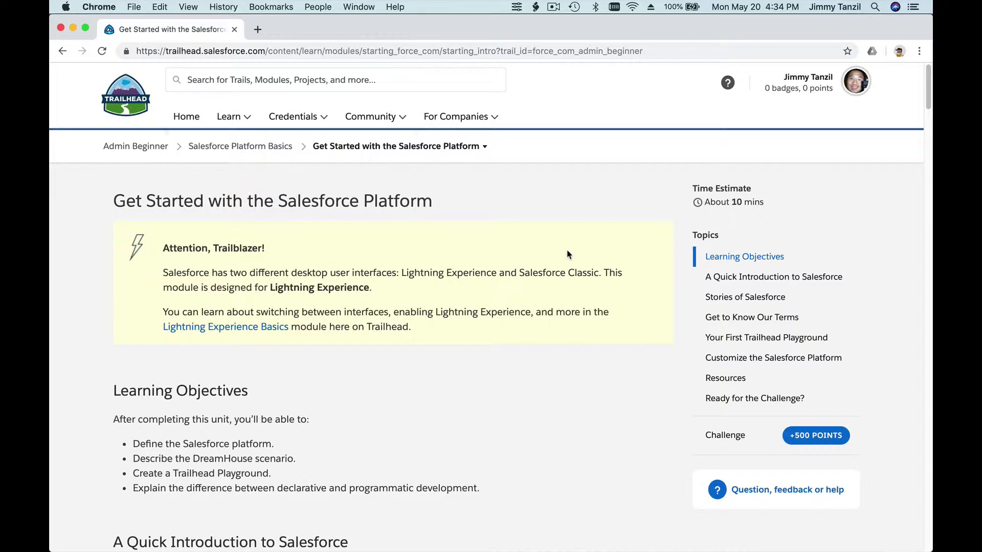
Scroll down the unit to the Hands-on Challenge requiring a Loan Amount currency field on Contact.
scroll(down, 3)
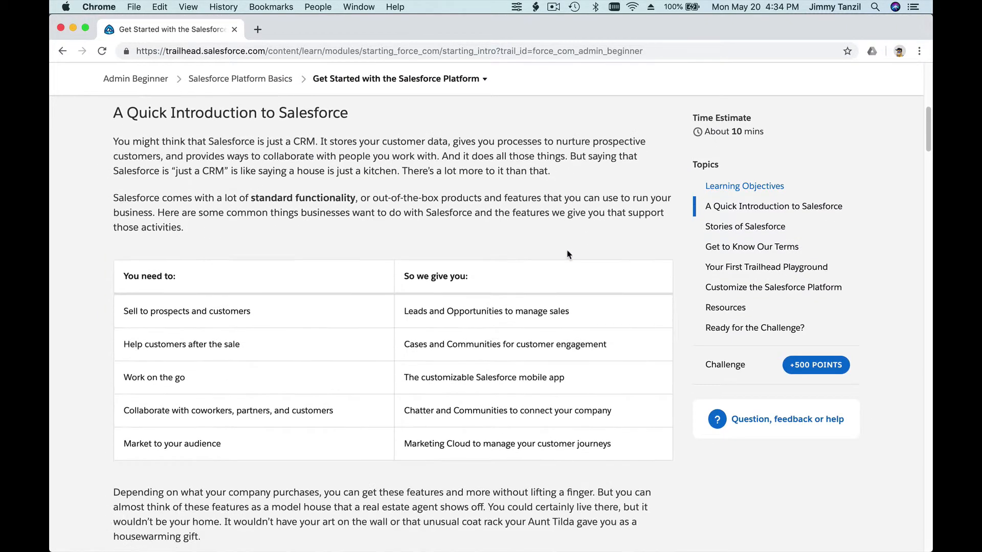
scroll(down, 3)
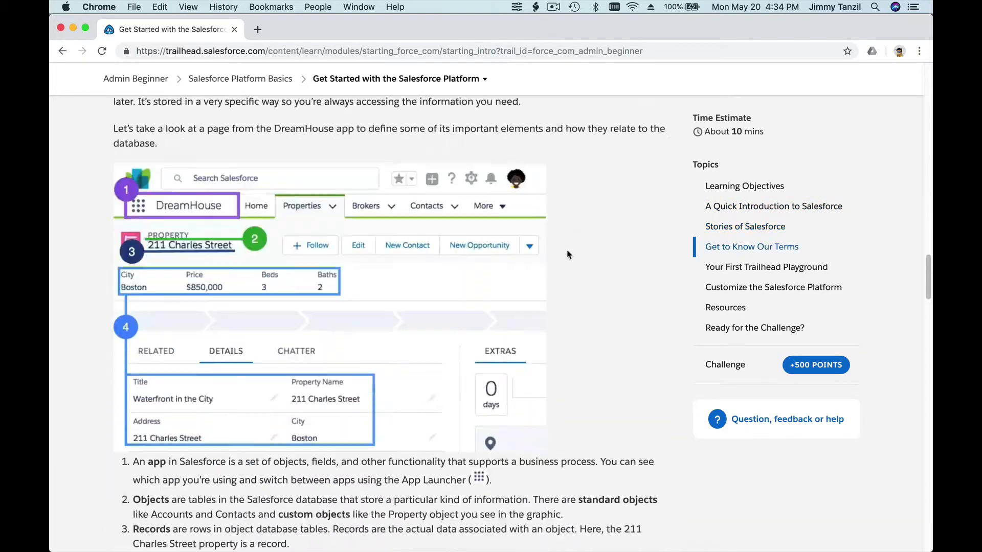
scroll(down, 3)
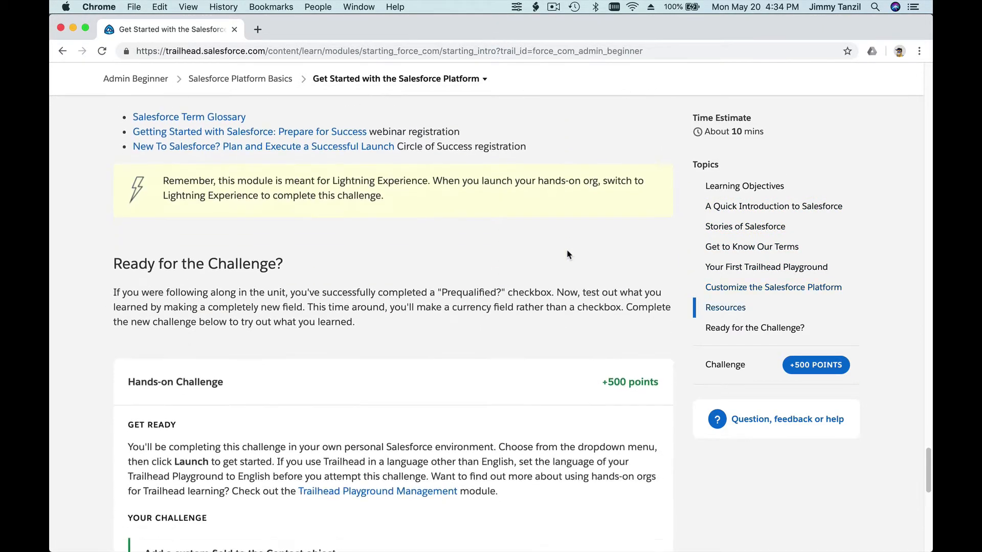
scroll(down, 3)
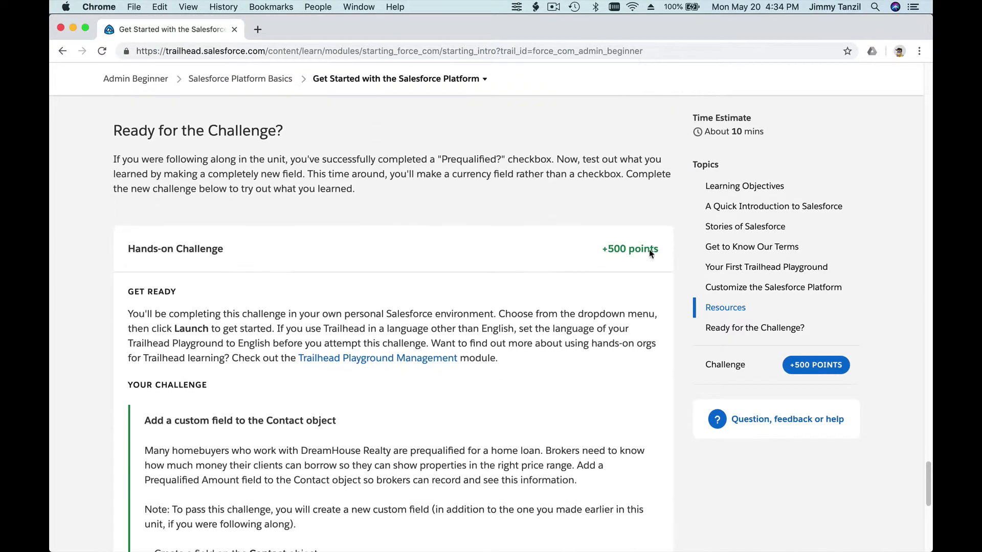
scroll(down, 3)
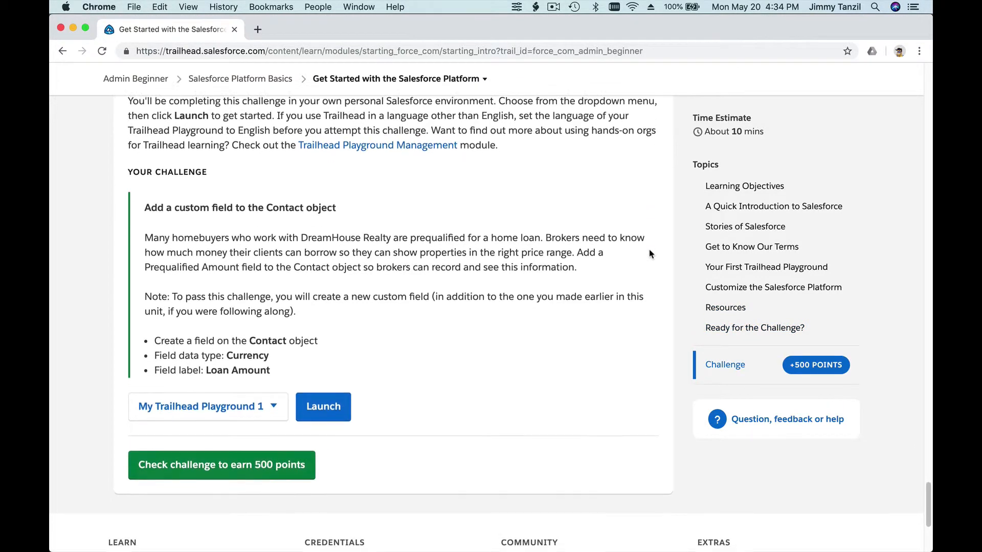
scroll(up, 3)
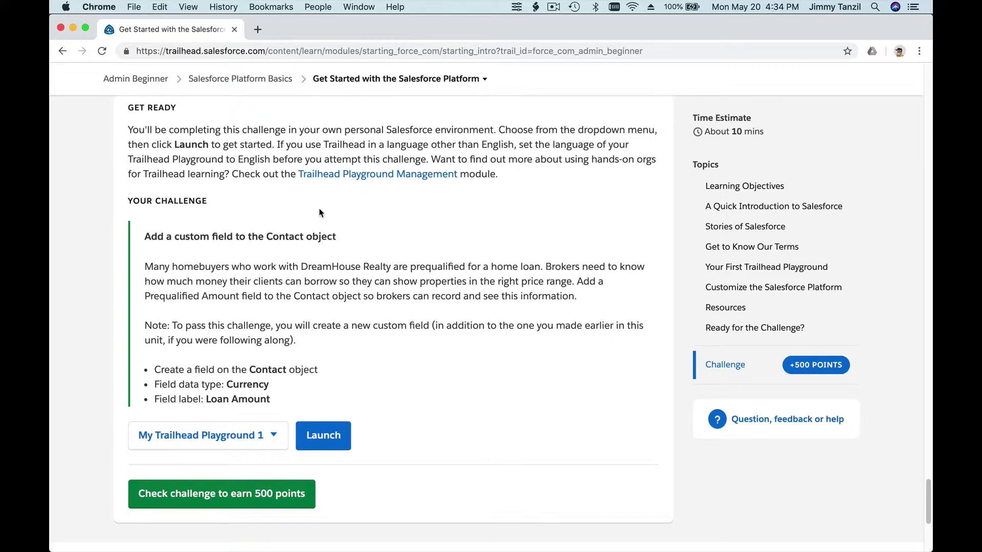
mouse_move(269, 322)
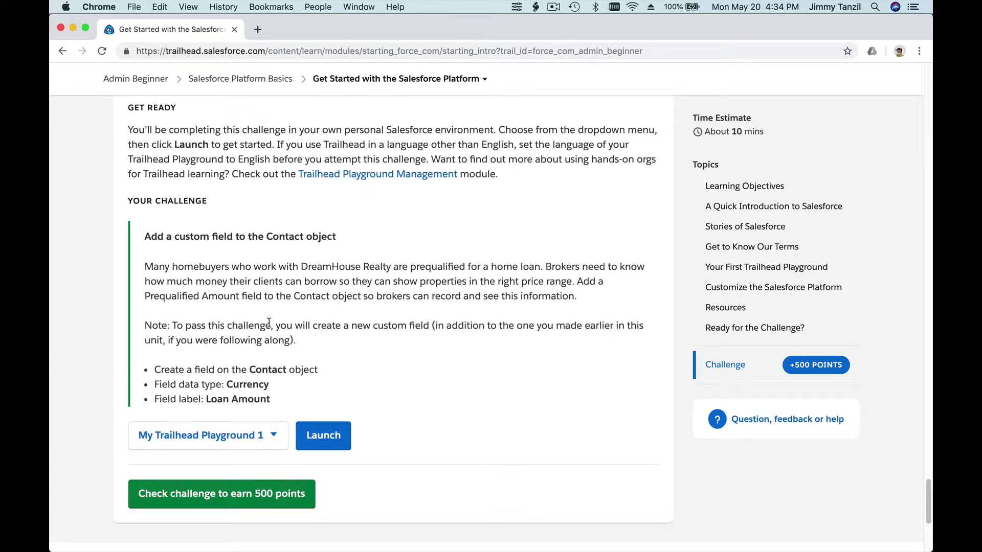
mouse_move(300, 326)
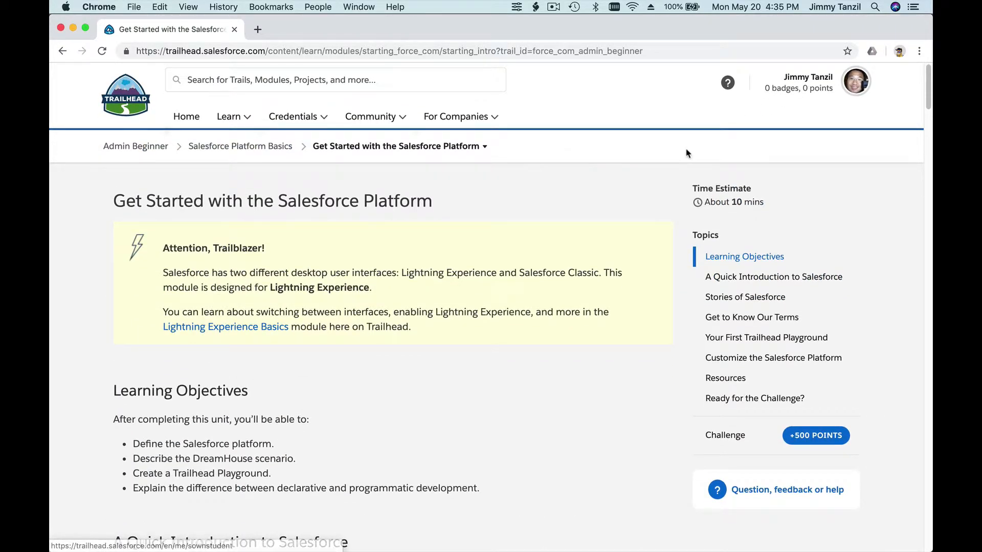
Scroll down the unit to the Your Challenge section.
scroll(down, 3)
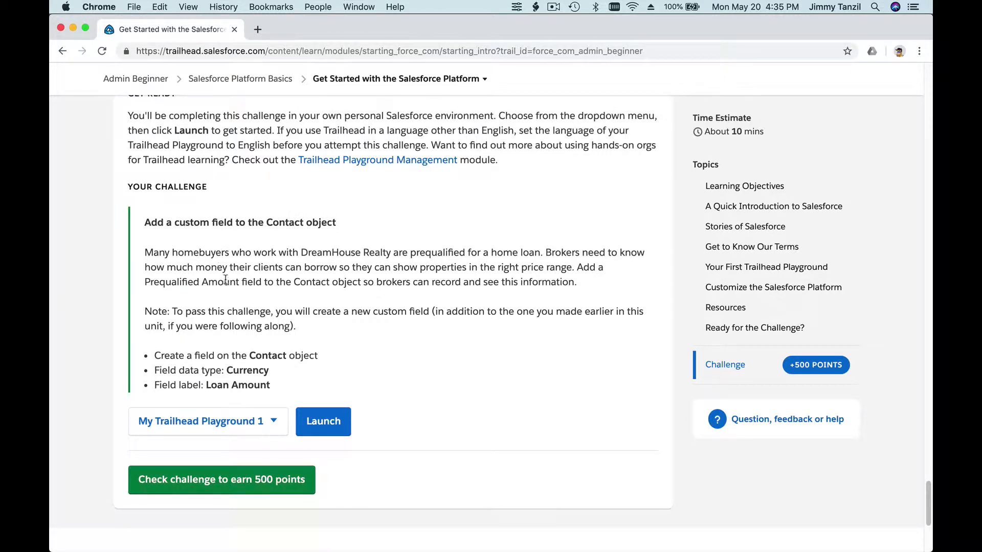
mouse_move(239, 267)
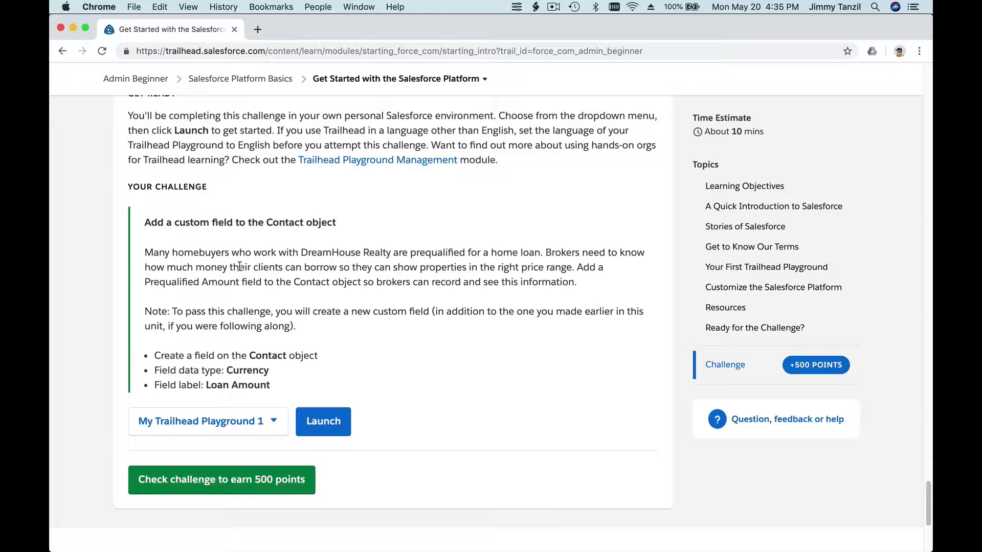
scroll(down, 3)
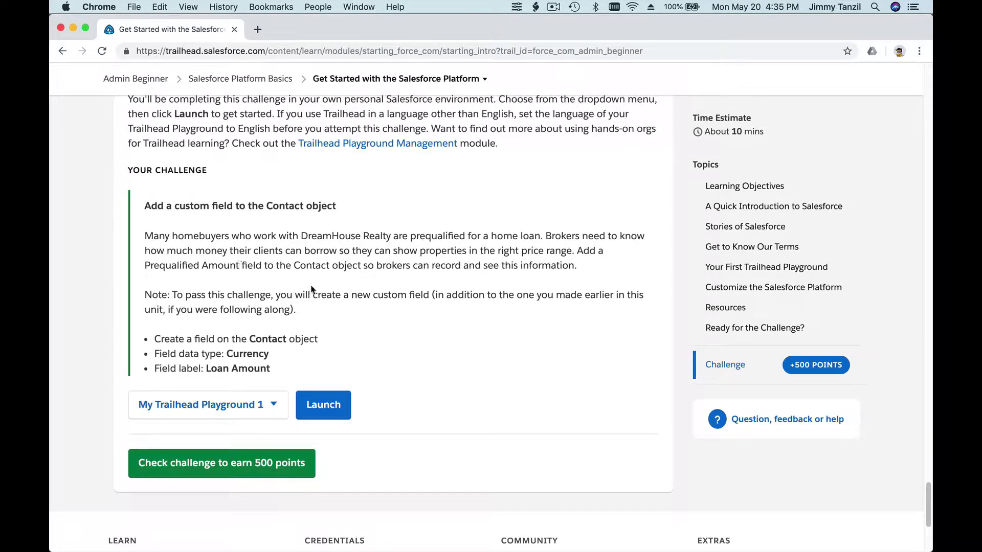
mouse_move(552, 290)
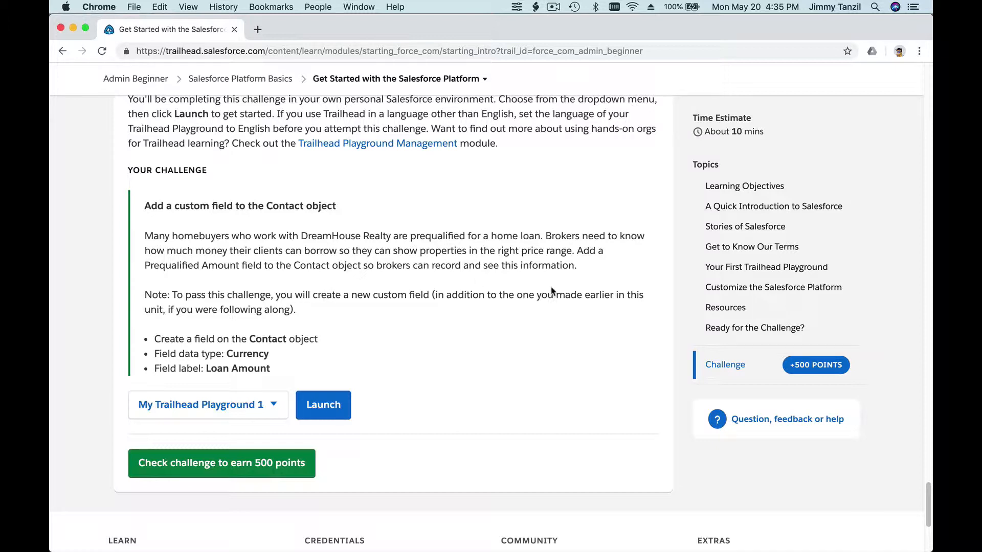
mouse_move(593, 281)
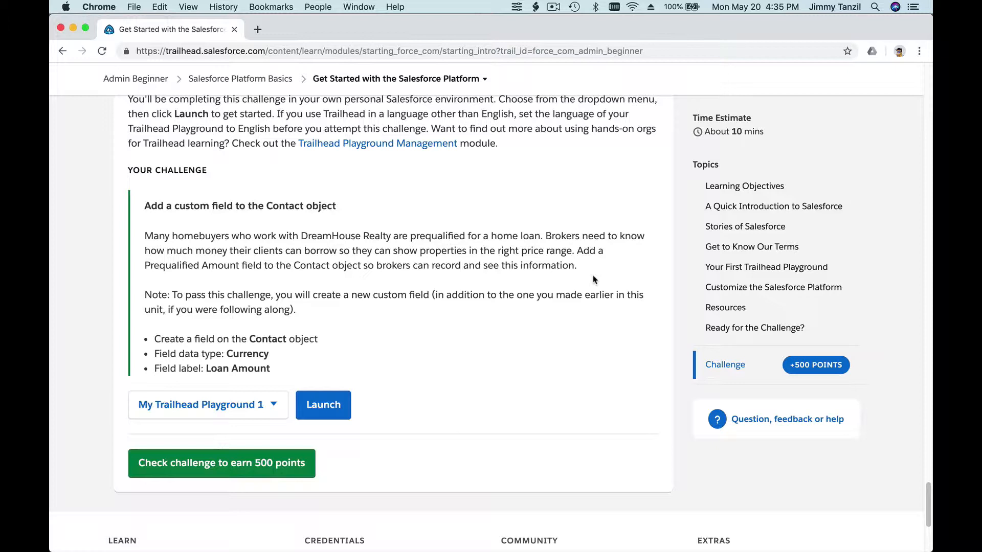
mouse_move(328, 278)
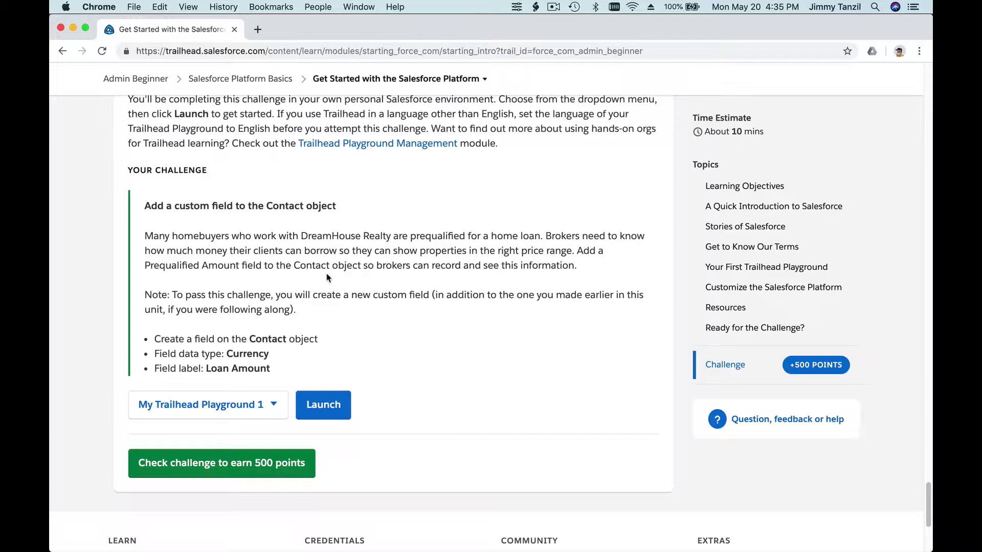
mouse_move(422, 277)
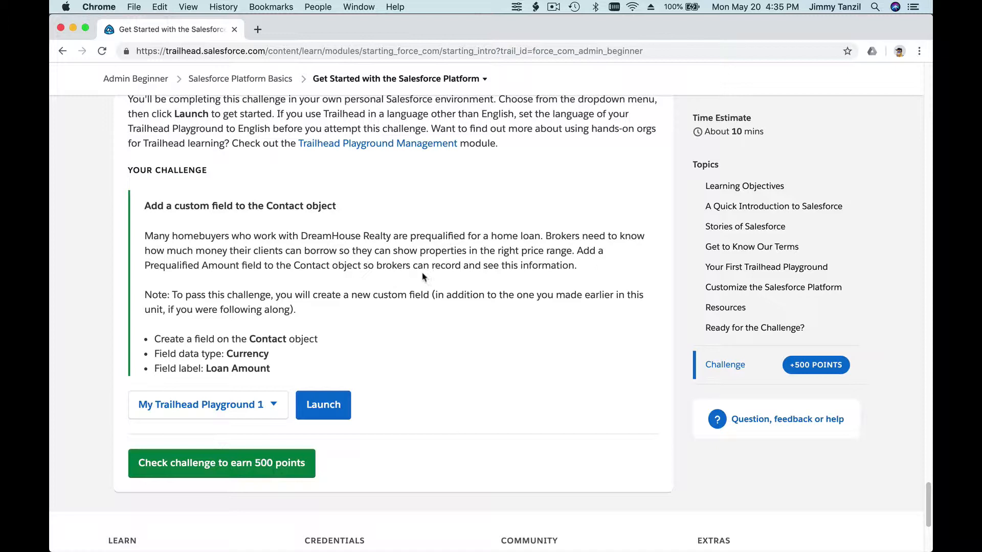
mouse_move(476, 290)
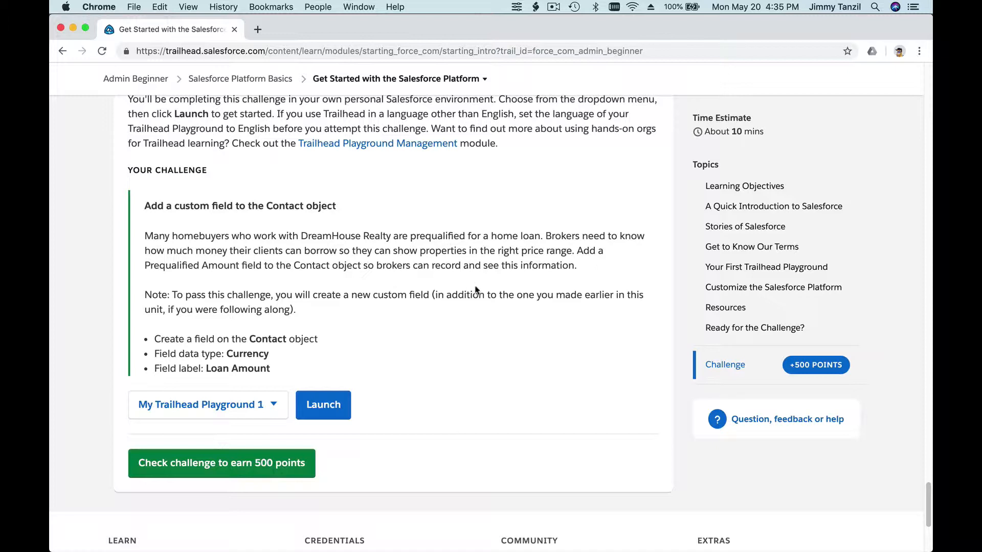
scroll(down, 3)
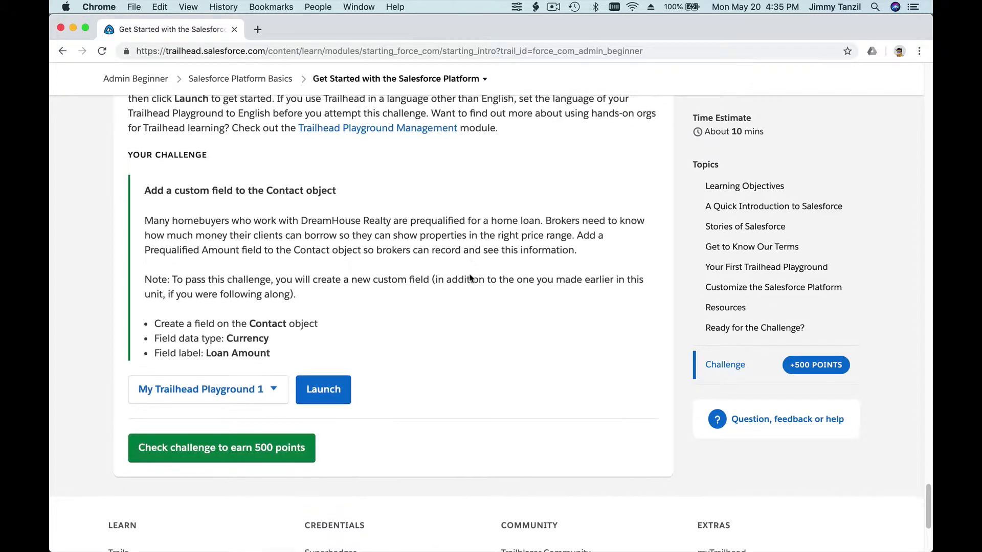
scroll(down, 3)
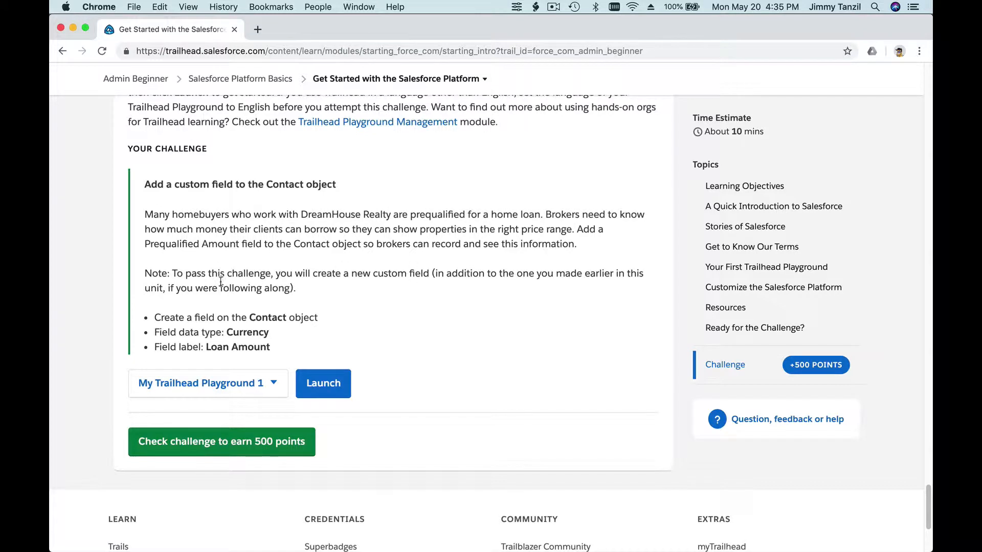
mouse_move(378, 301)
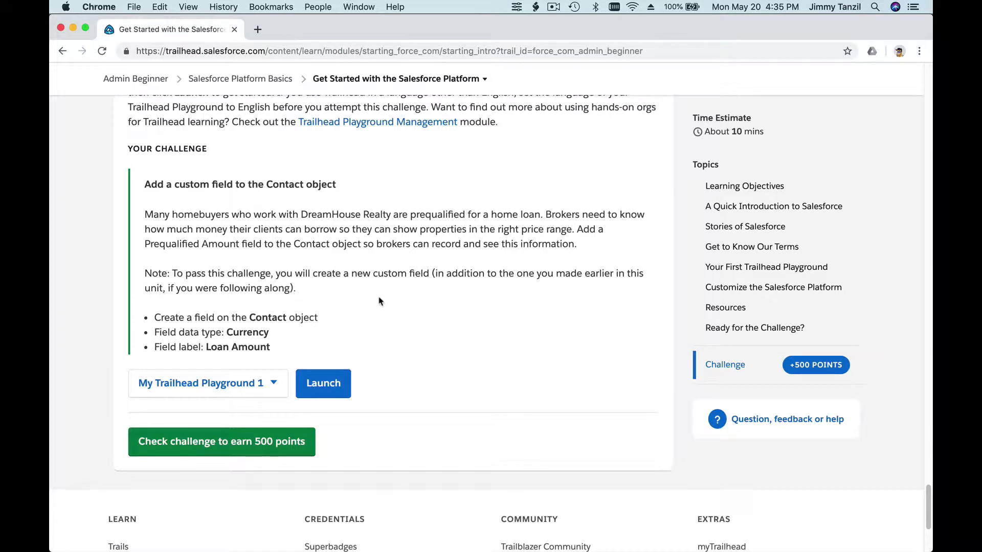
Highlight the word Contact in the challenge requirements to note the target object.
double_click(417, 273)
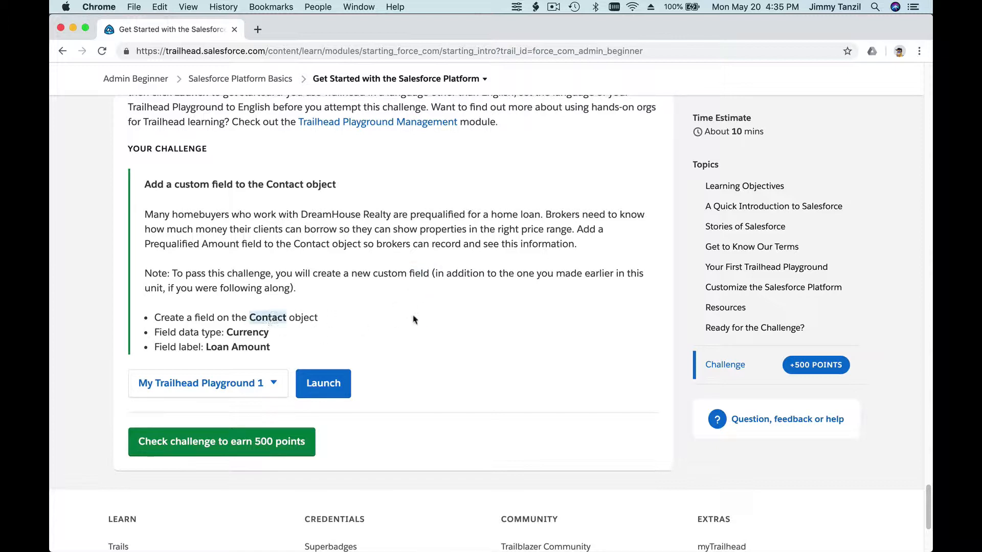
scroll(down, 3)
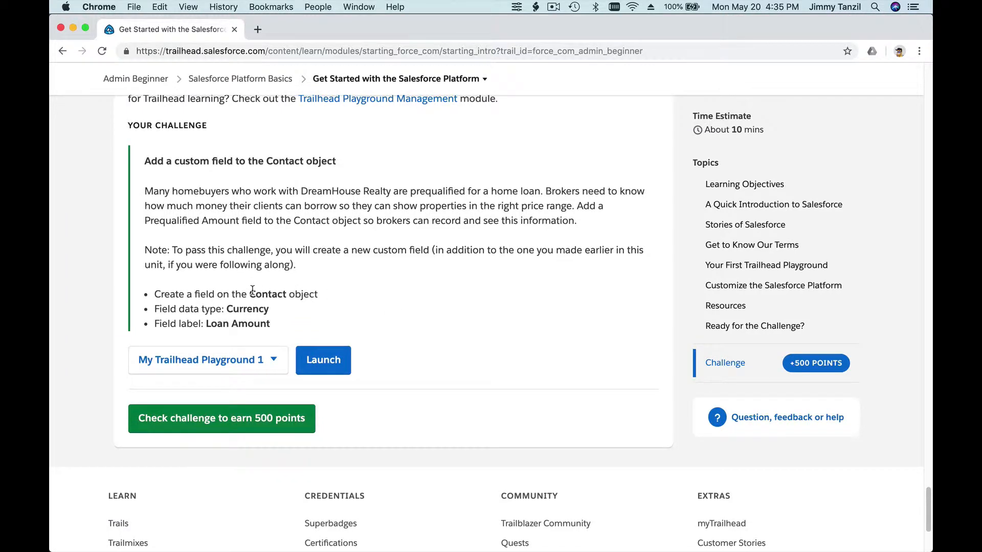
double_click(247, 309)
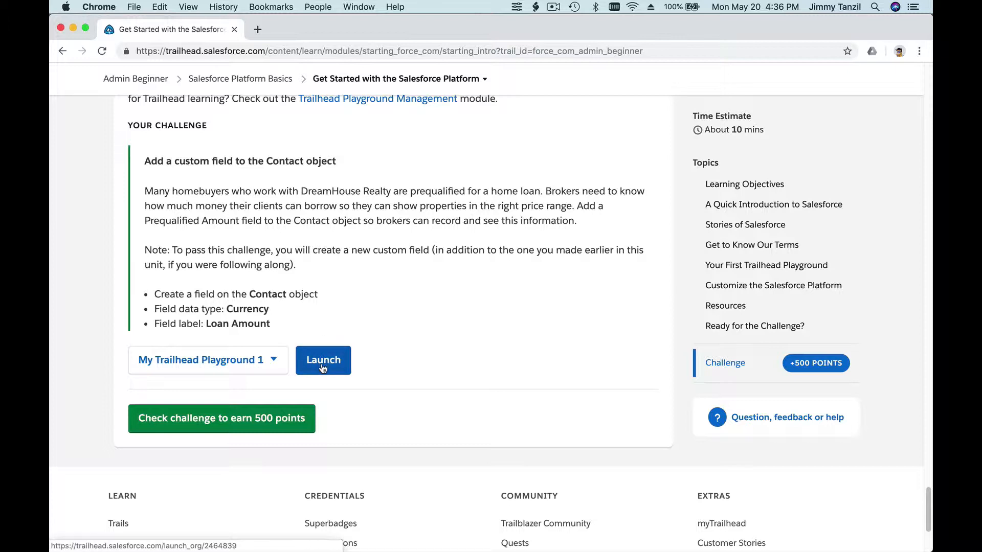
Launch My Trailhead Playground 1 so the org's welcome page opens in a new tab.
click(322, 359)
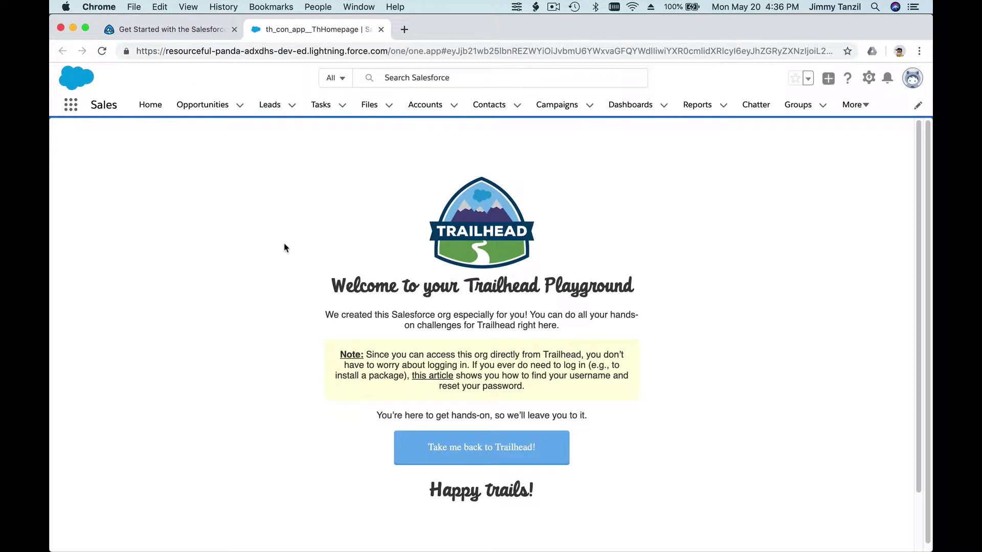
mouse_move(284, 248)
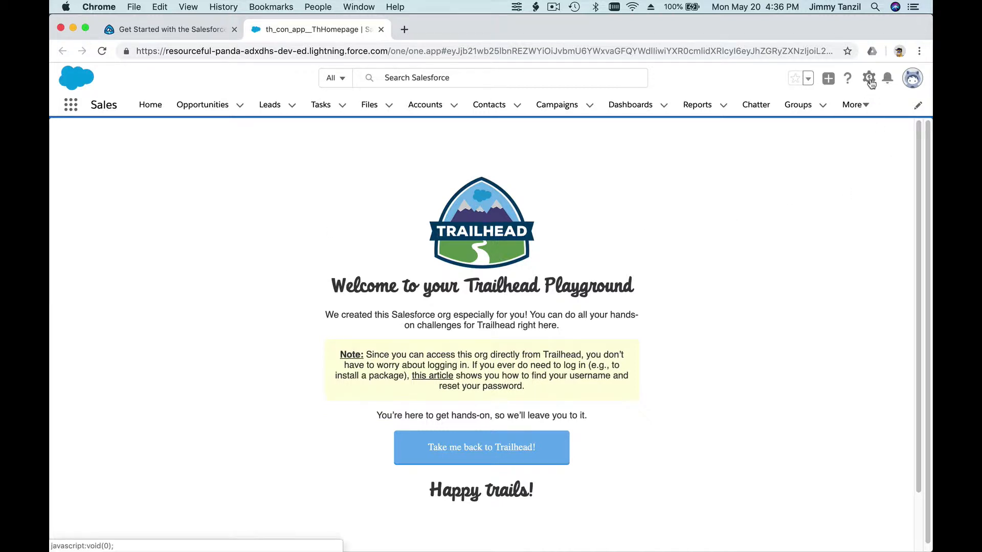
Go from the gear menu into Setup and show the Object Manager list of all objects.
click(869, 78)
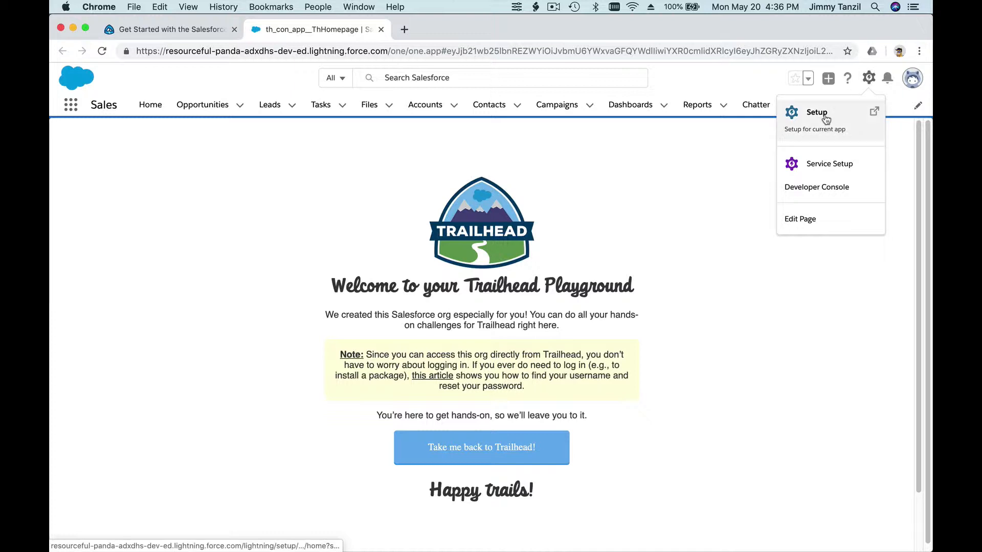
click(816, 112)
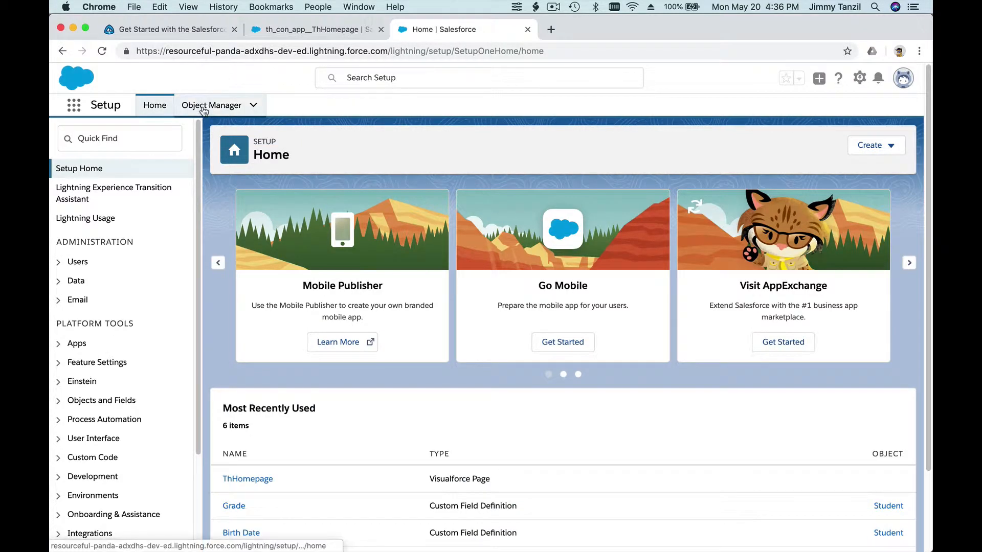
click(210, 104)
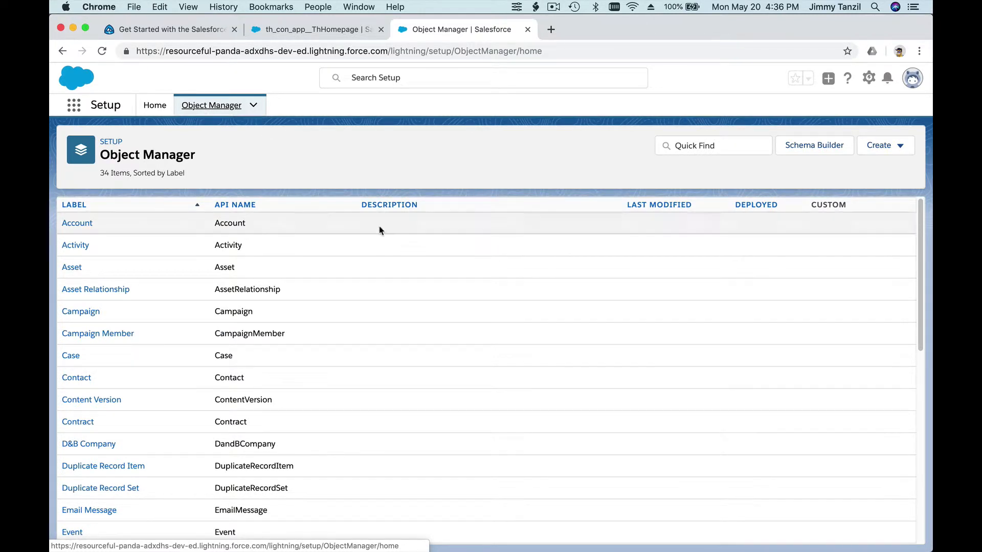
mouse_move(453, 356)
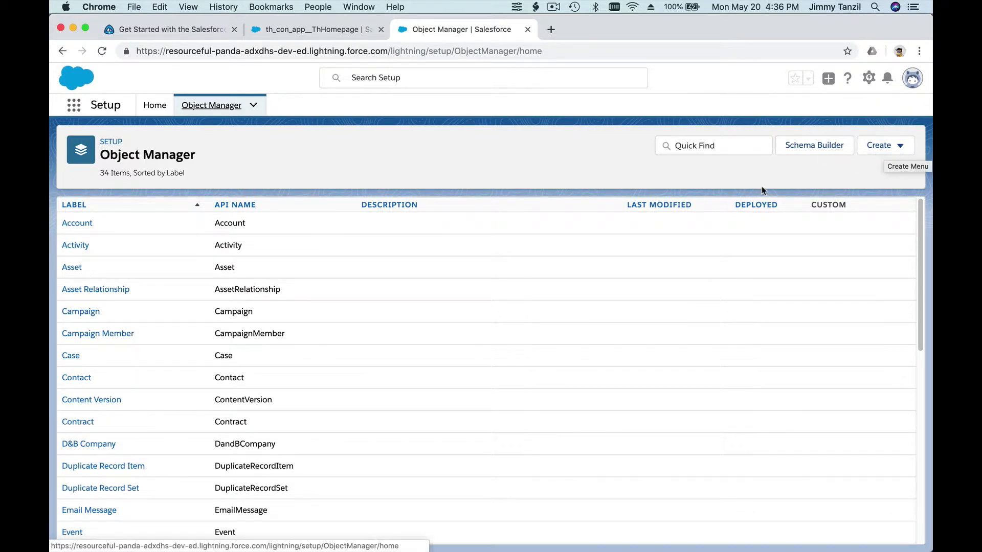
Filter Object Manager by 'contact', open Contact's Fields & Relationships, then revisit the Trailhead tab.
click(713, 146)
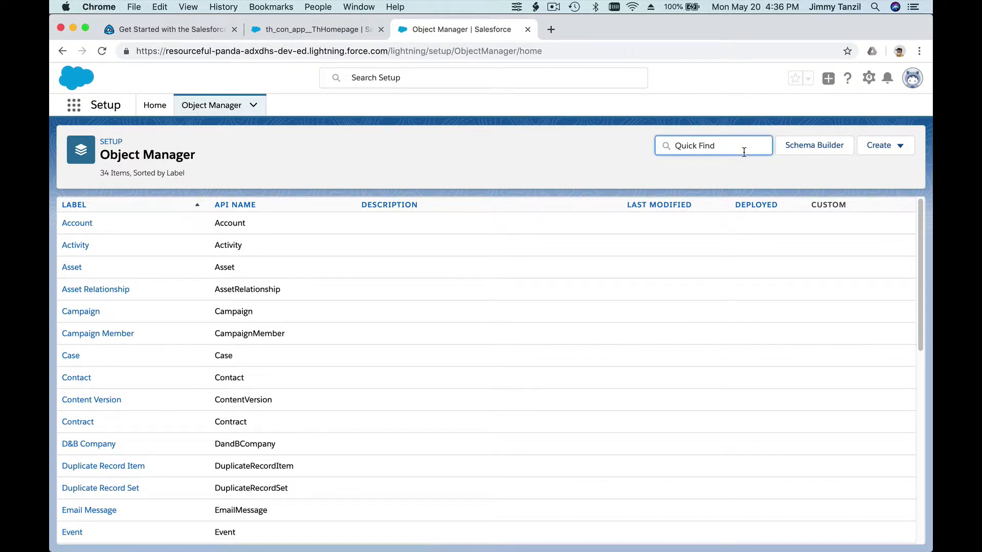
text(contact)
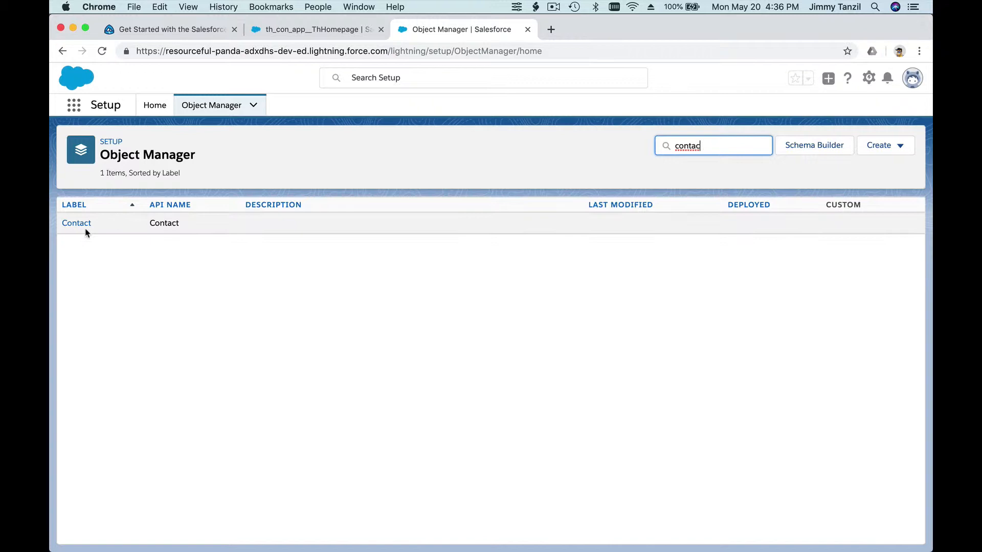
click(76, 223)
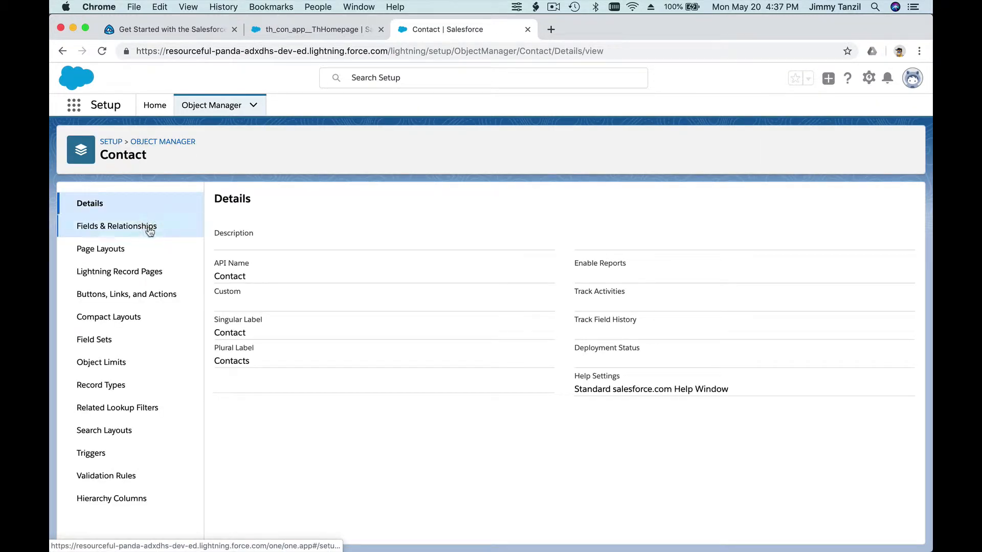
click(116, 226)
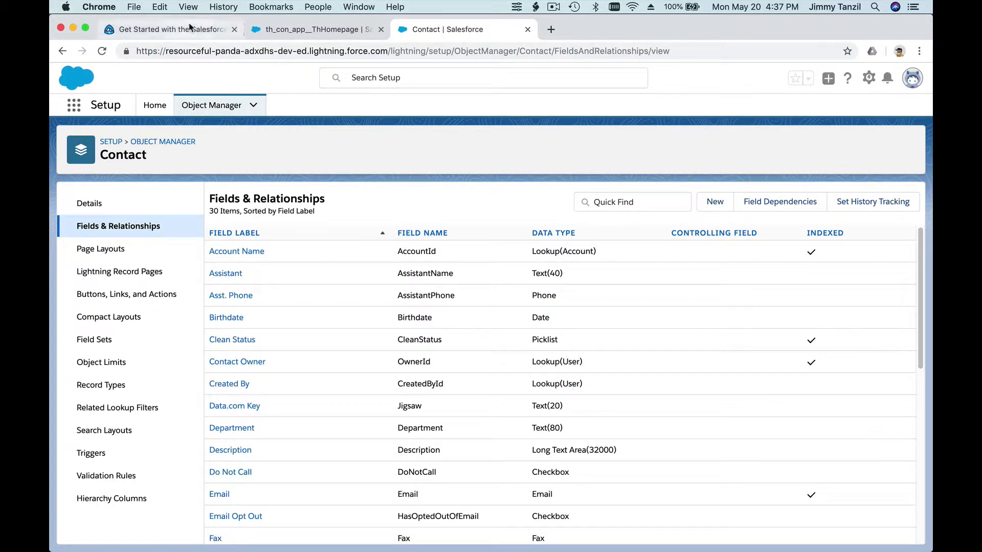
click(169, 29)
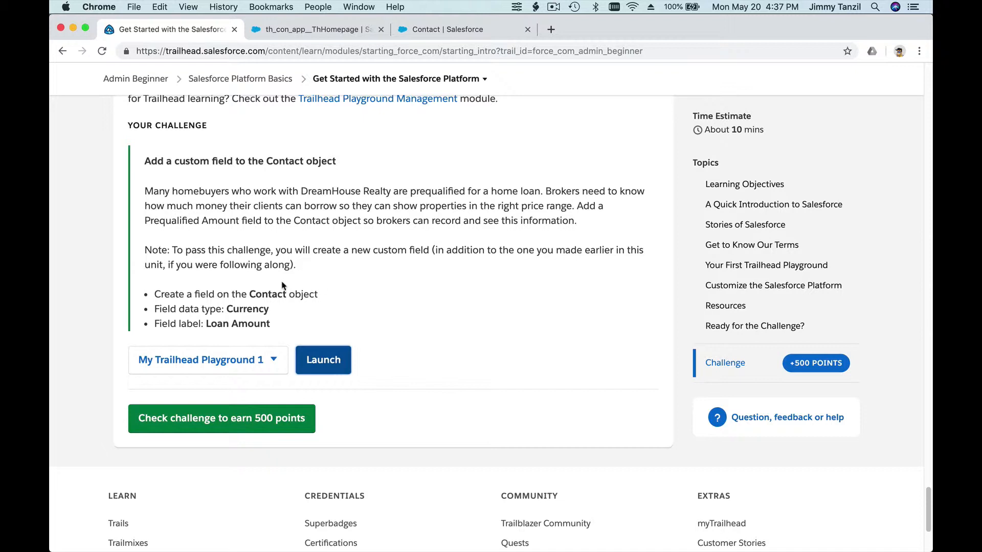
mouse_move(249, 306)
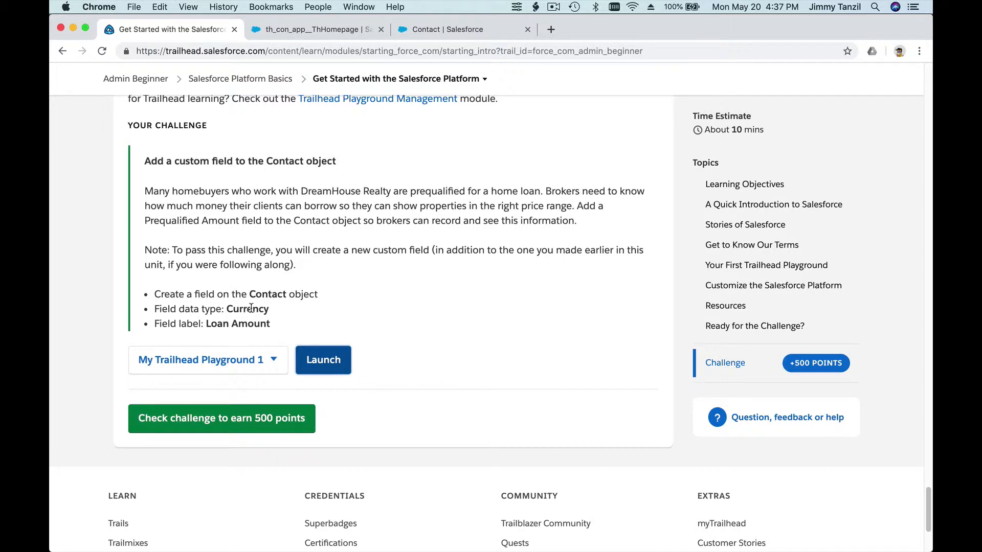
mouse_move(204, 324)
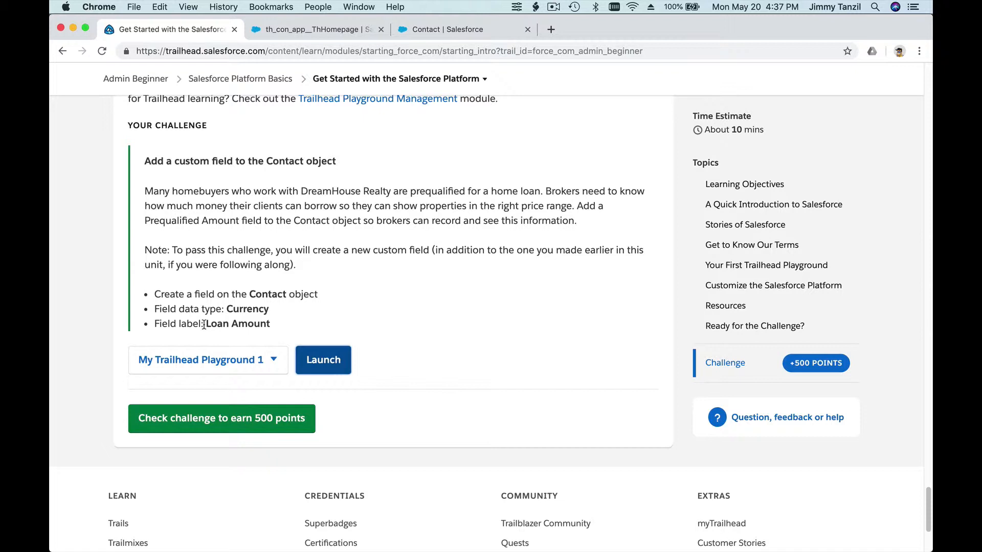
Highlight the required label Loan Amount in the challenge and return to the Contact fields tab.
double_click(238, 325)
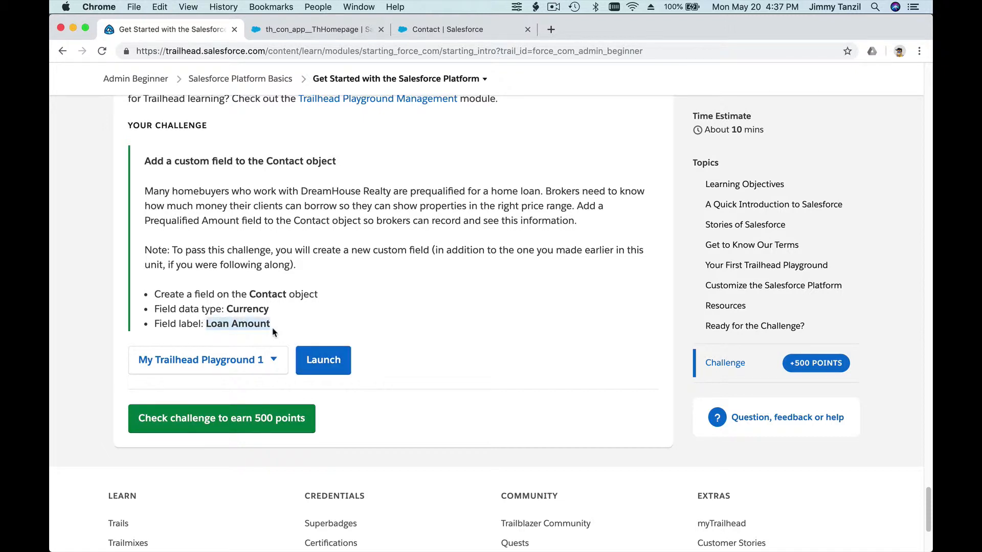
click(448, 29)
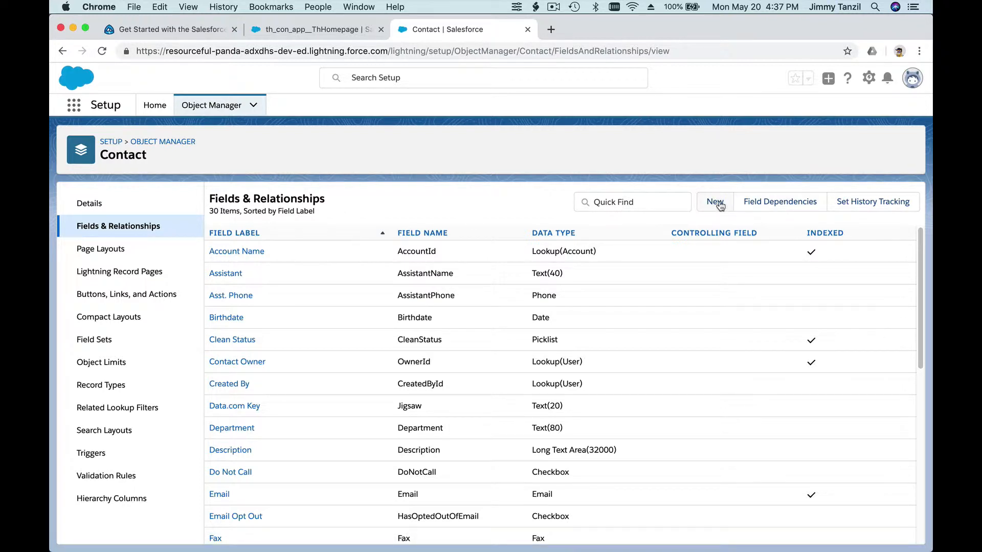
mouse_move(715, 202)
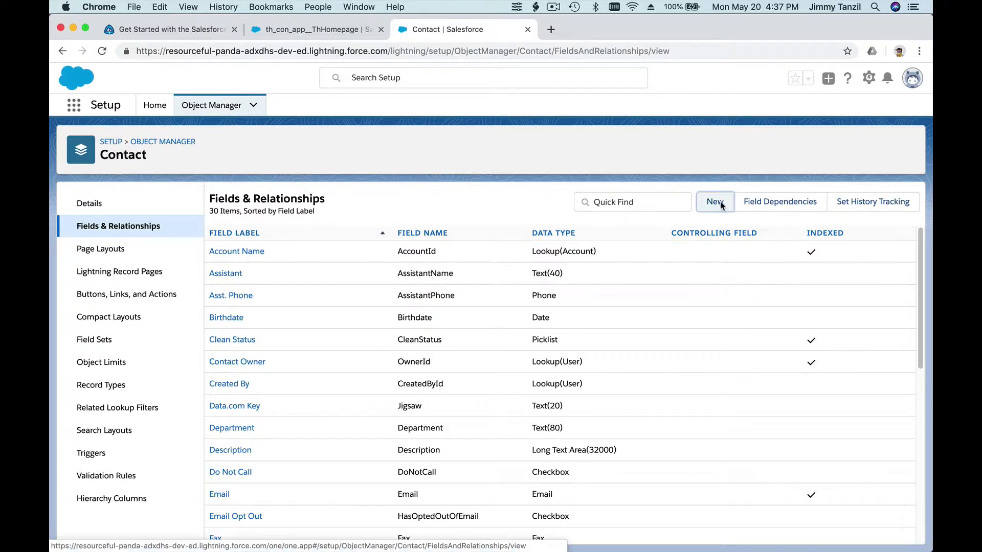
Start a new custom field on Contact with Currency as its data type and continue to field details.
click(715, 202)
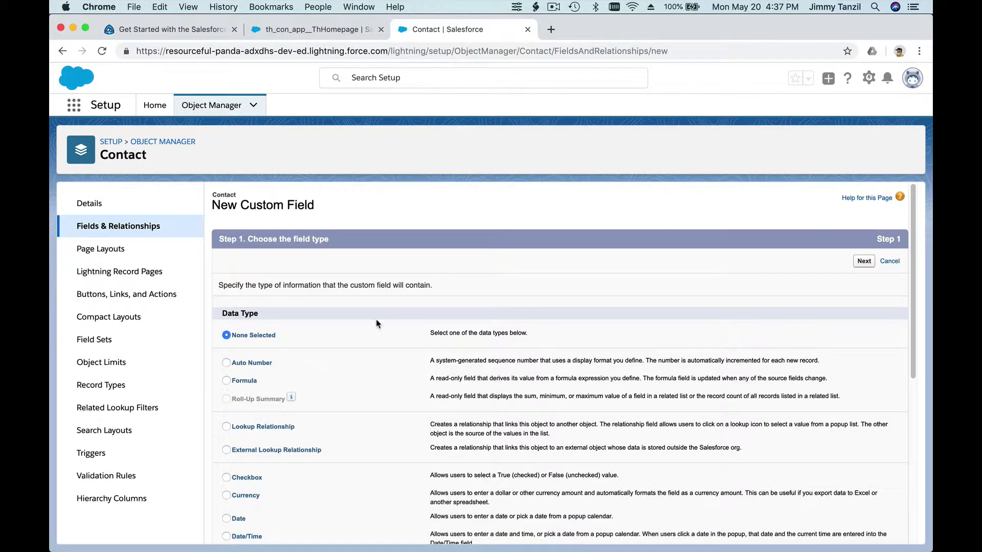
scroll(down, 3)
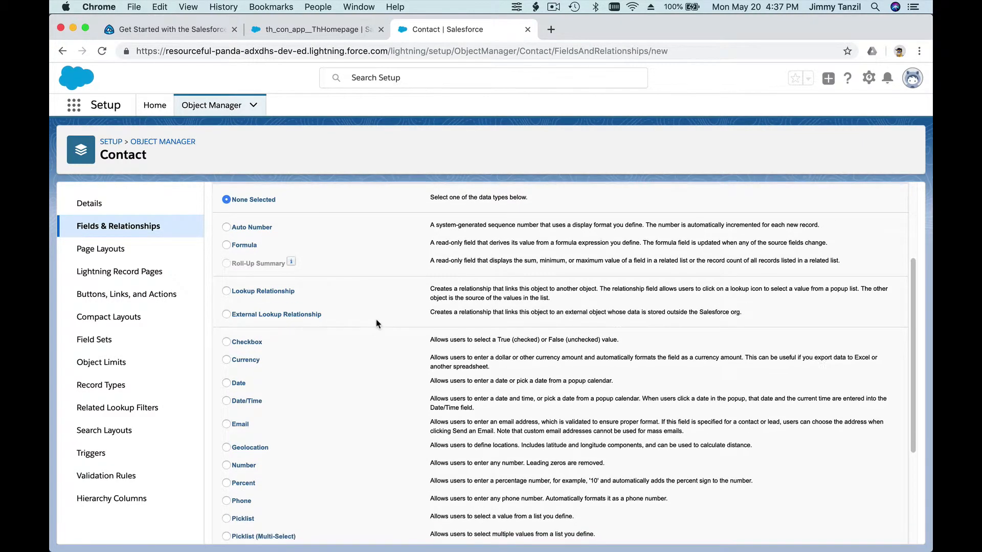
scroll(down, 3)
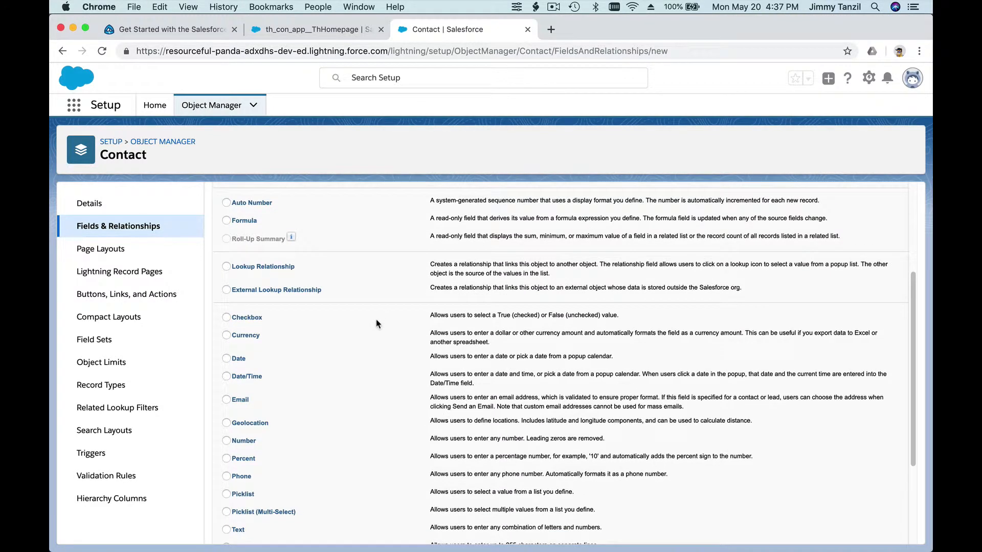
click(226, 336)
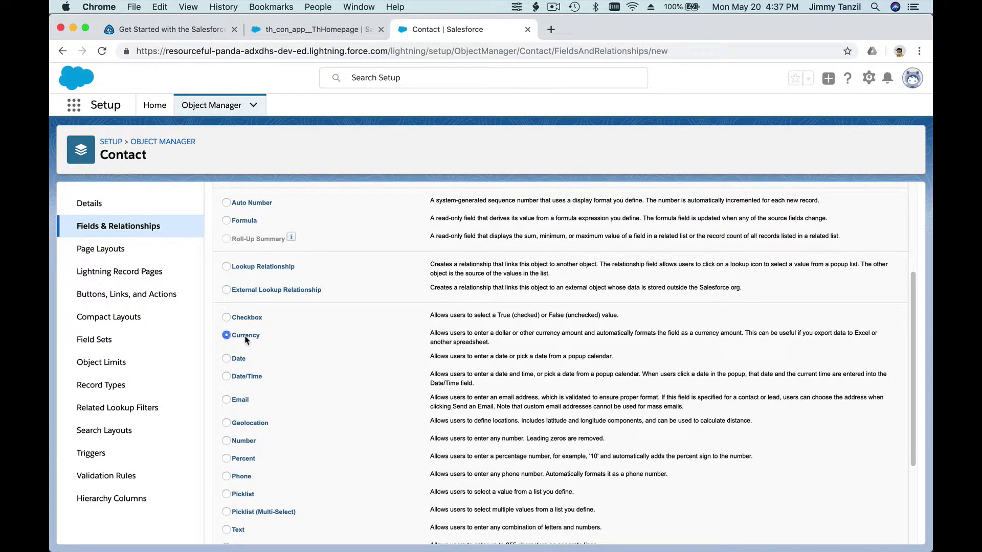
scroll(down, 3)
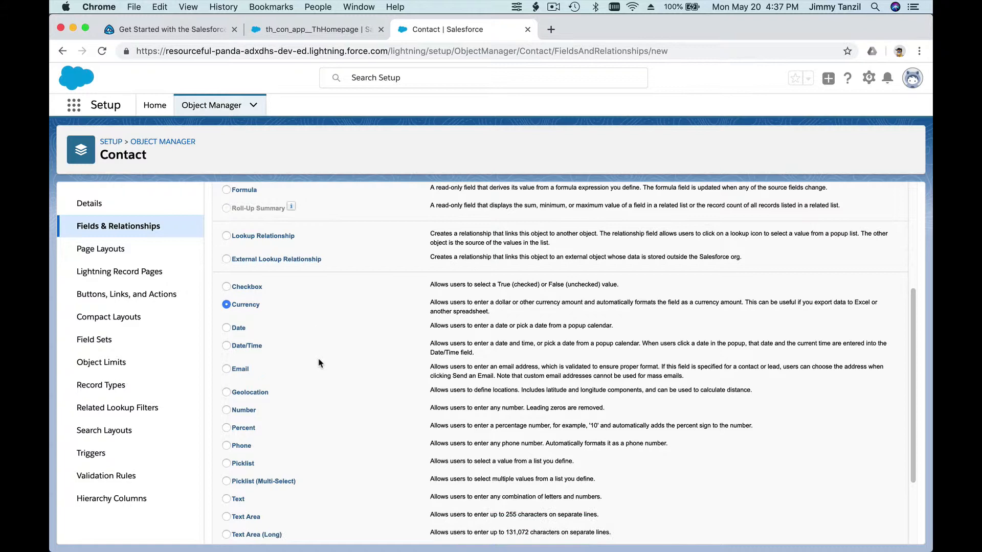
scroll(down, 3)
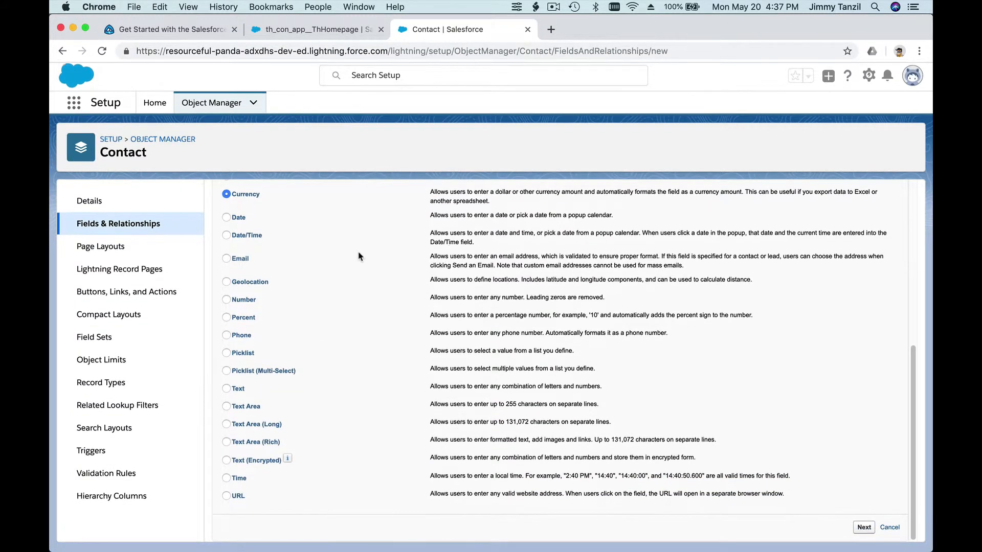
click(863, 530)
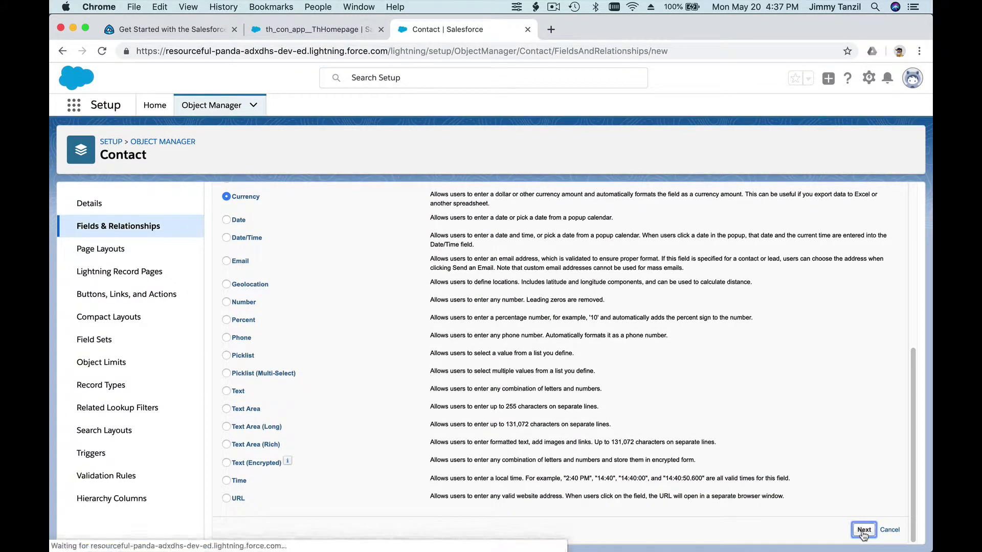
Enter Field Label 'Loan Amount', Length 16 and Decimal Places 2, then continue to field-level security.
click(864, 530)
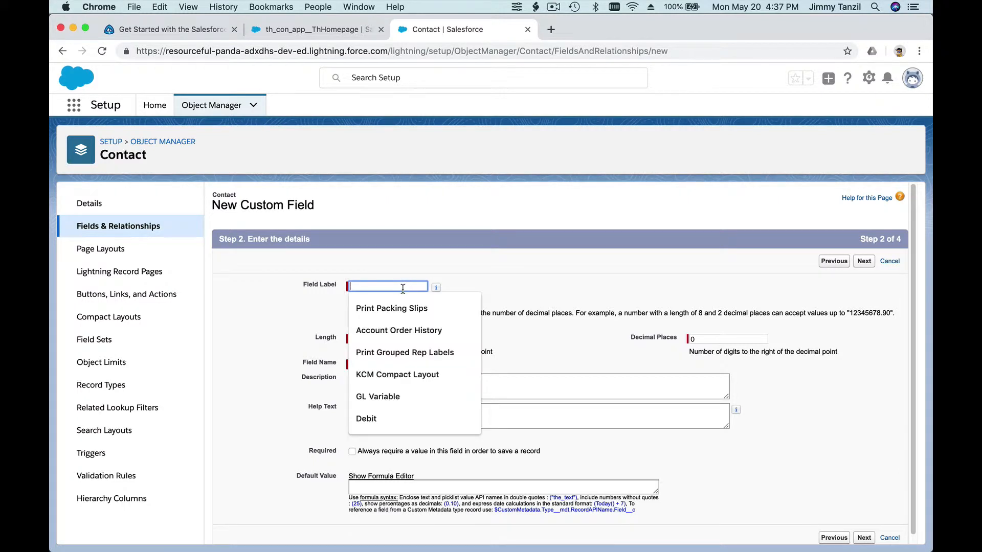
text(Loan Amount)
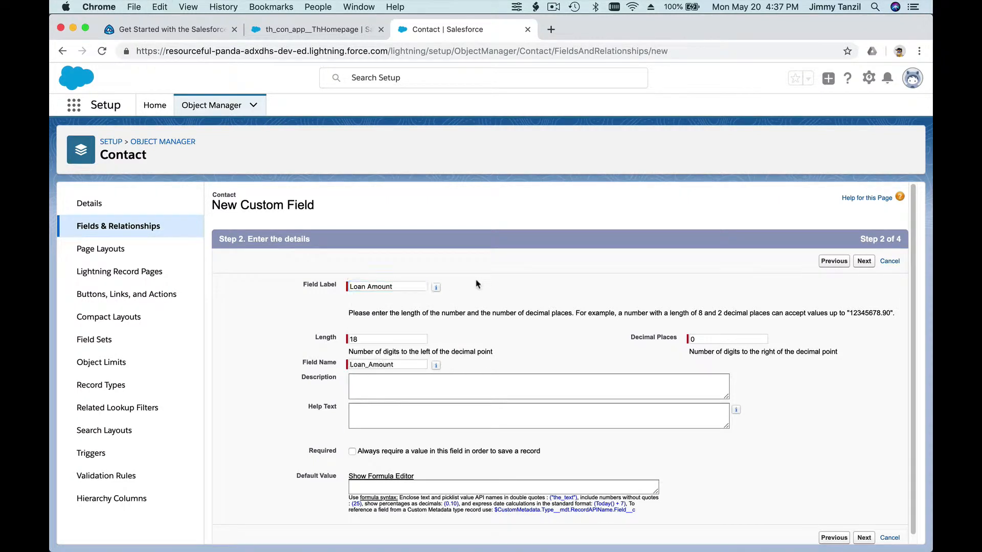
text(1)
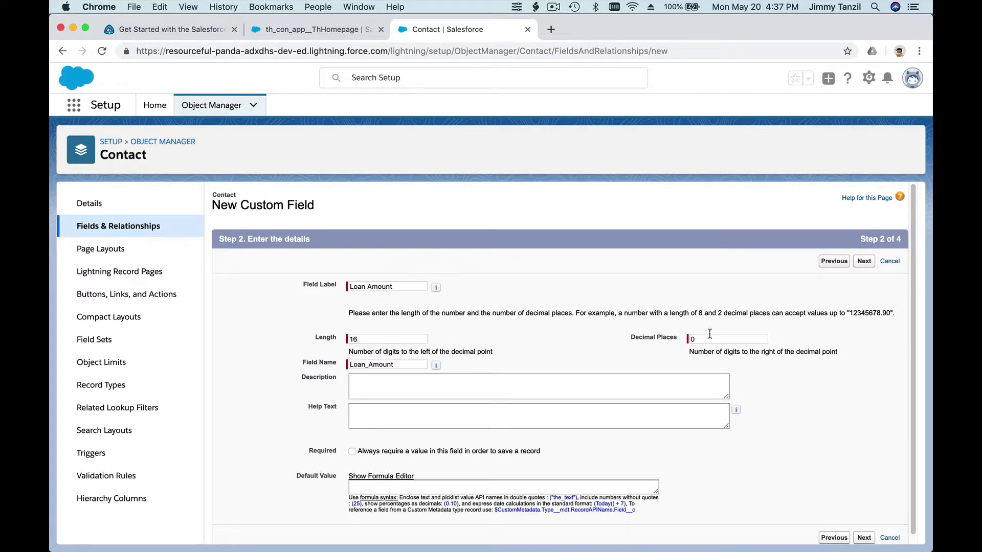
text(2)
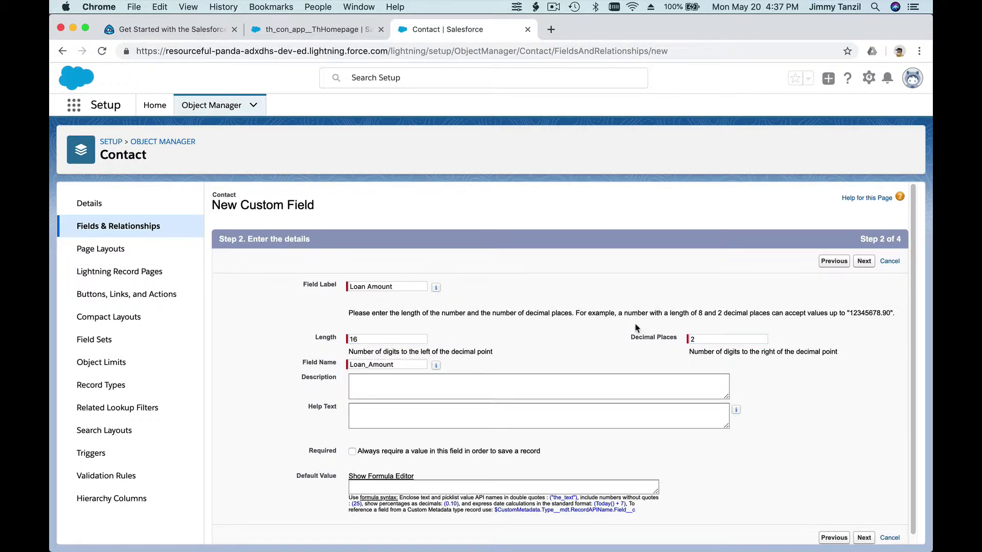
mouse_move(296, 39)
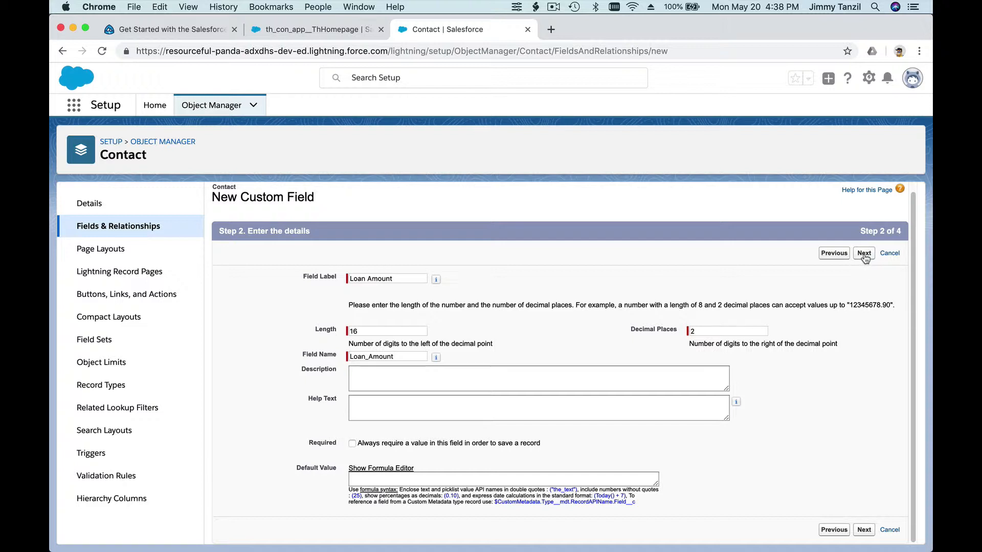
click(863, 252)
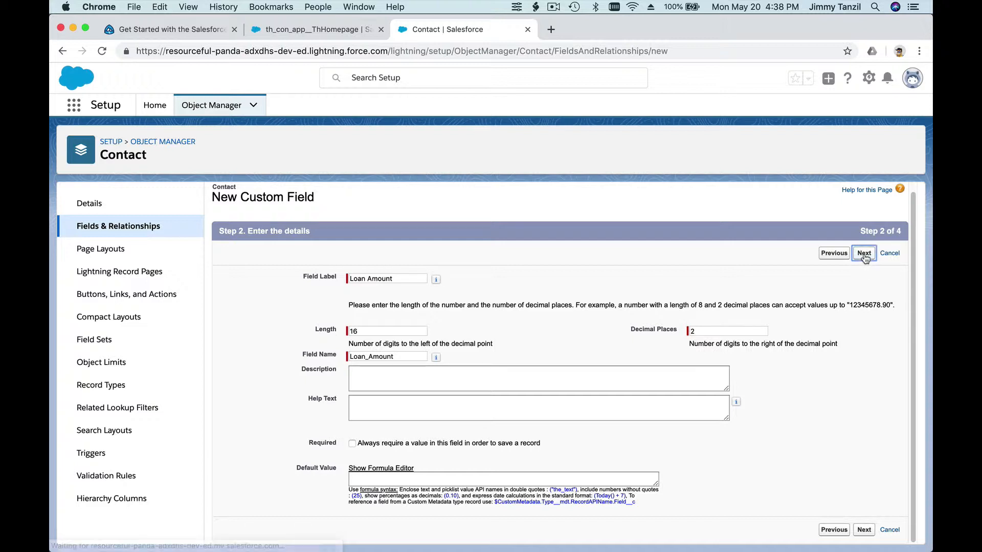
Grant visibility to all profiles and continue to the page layouts step with every Contact layout checked.
click(863, 253)
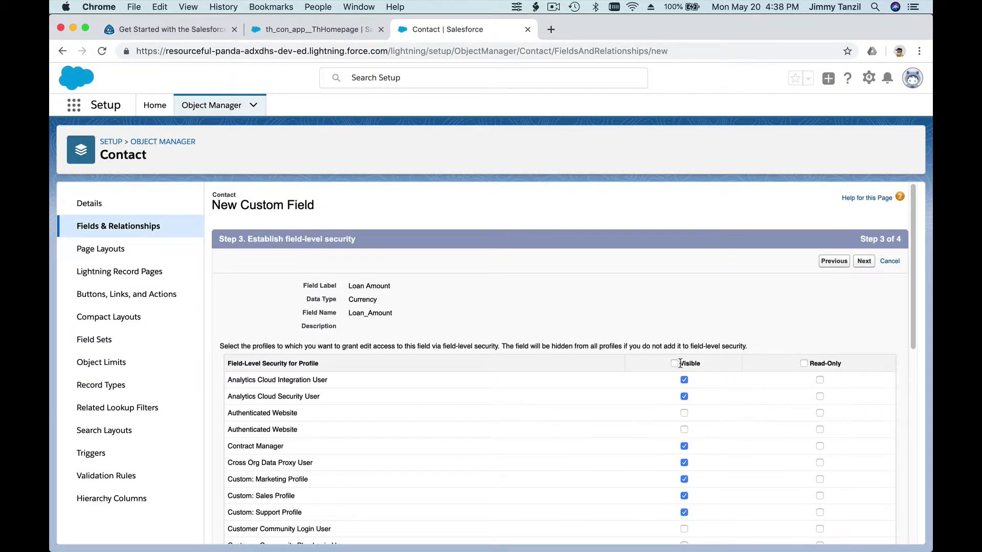
scroll(down, 3)
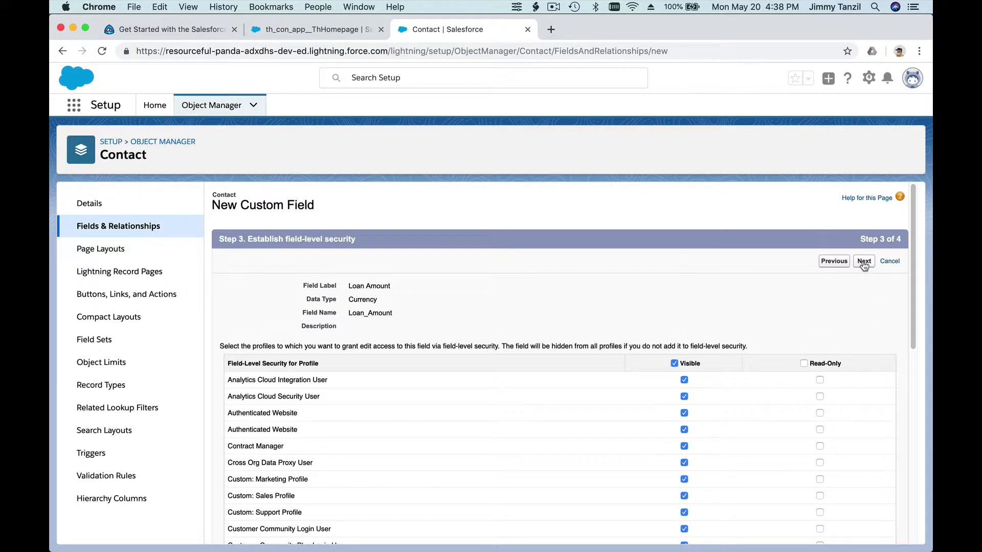
click(863, 261)
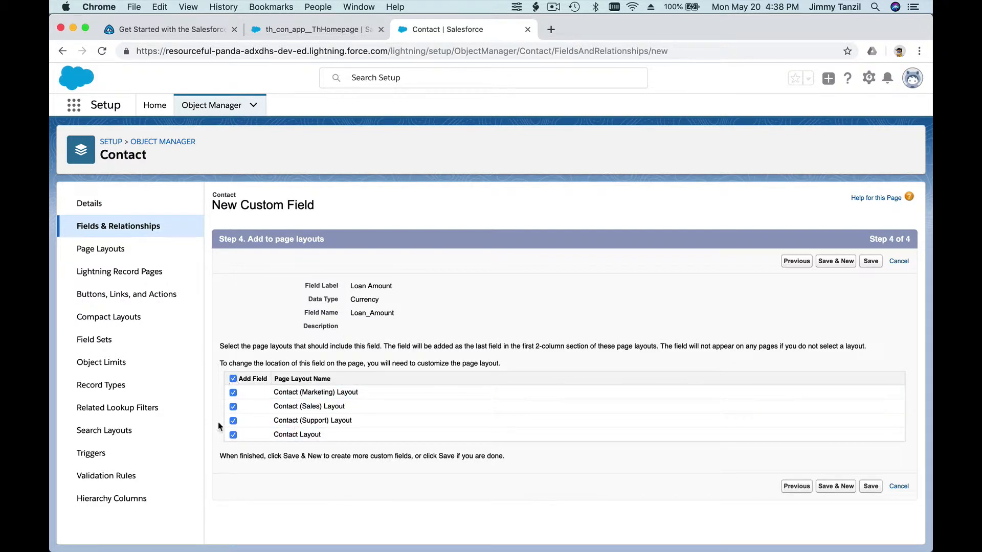
mouse_move(336, 381)
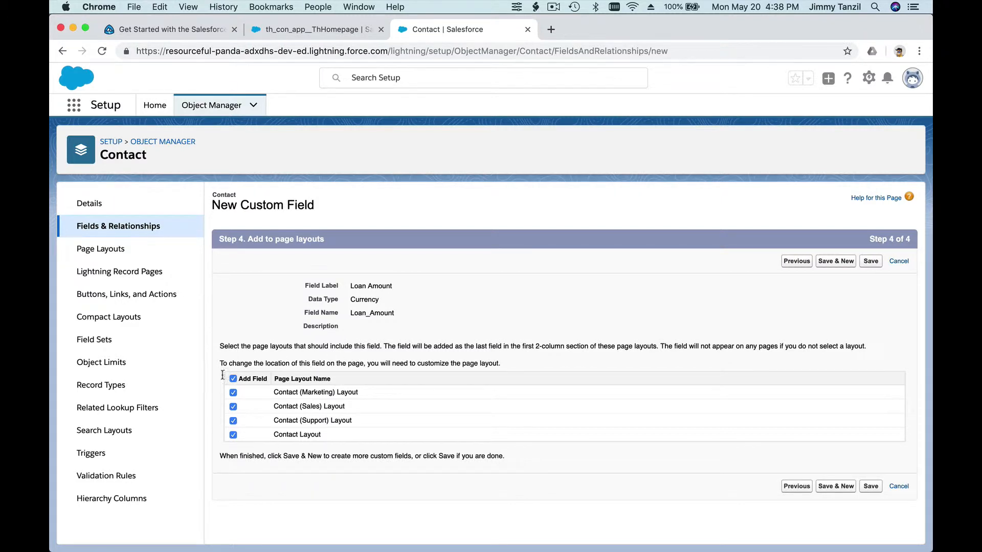
mouse_move(728, 297)
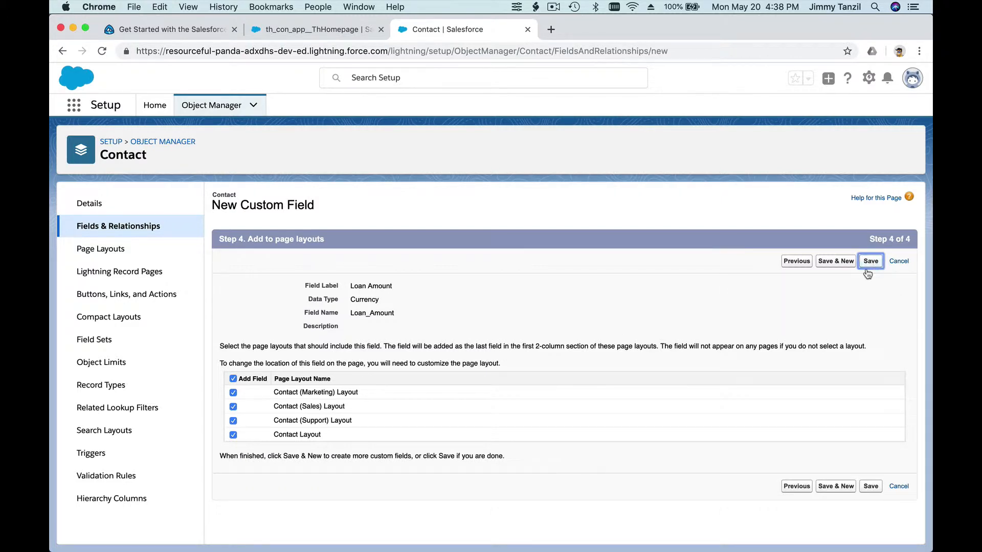
Save the field, confirm Loan_Amount__c Currency(16, 2) in the Contact field list, and return to Trailhead.
click(870, 261)
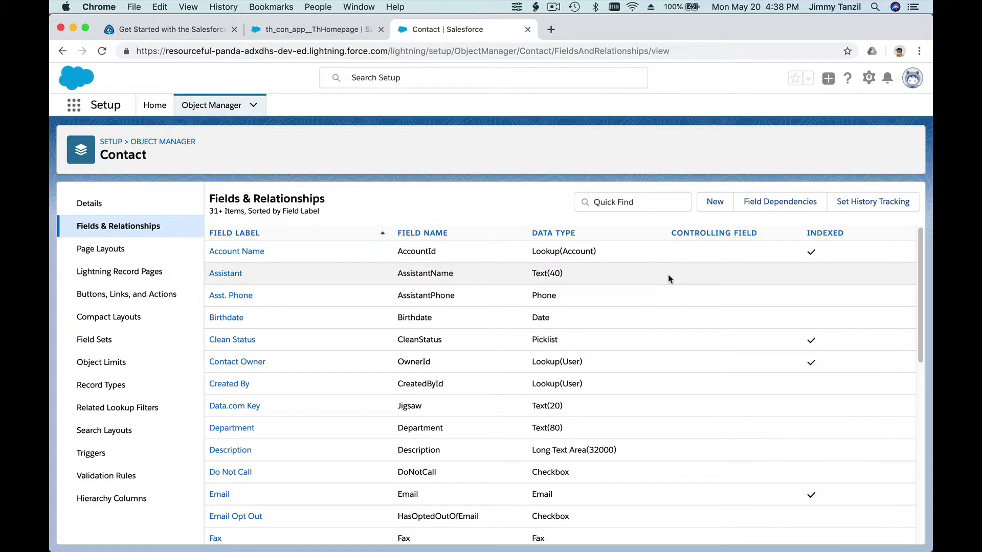
scroll(down, 3)
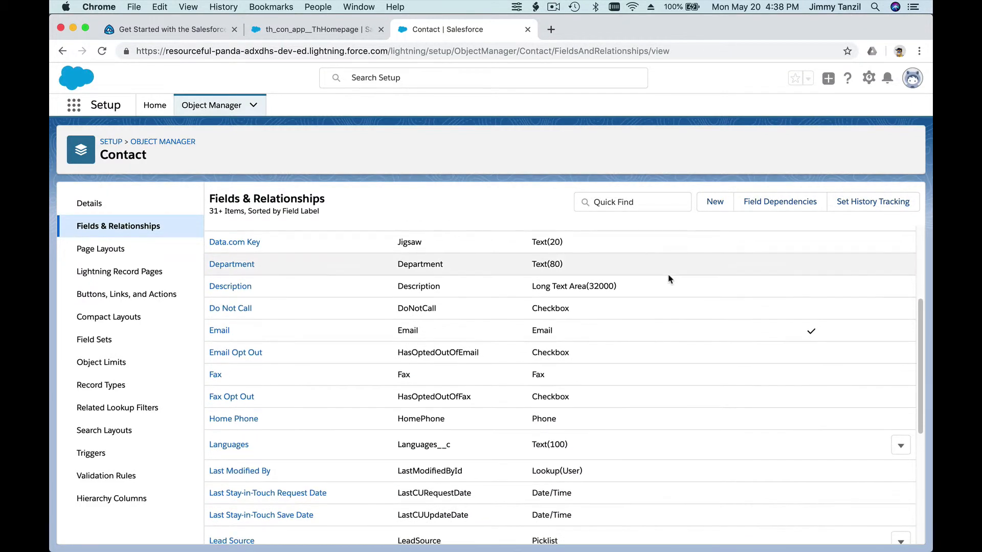
scroll(down, 3)
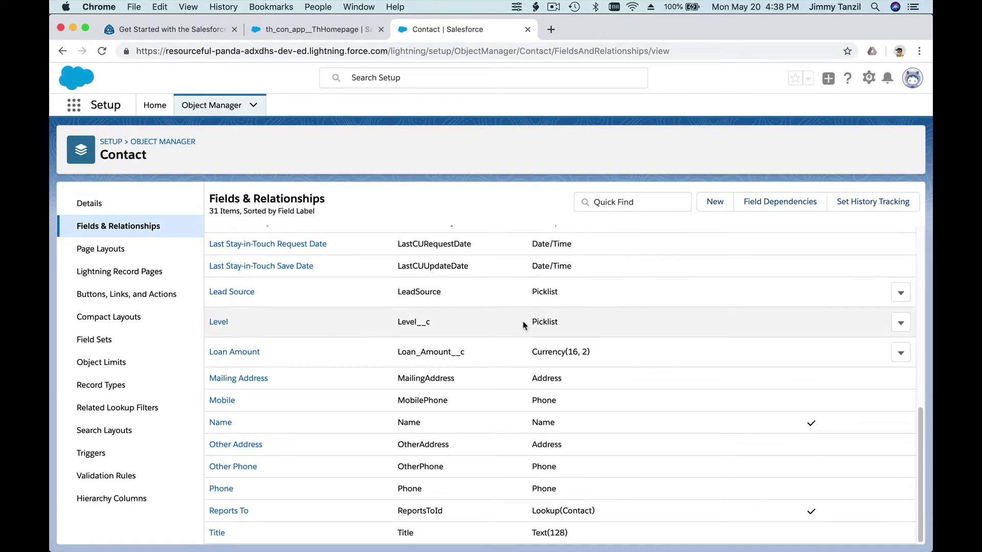
mouse_move(305, 369)
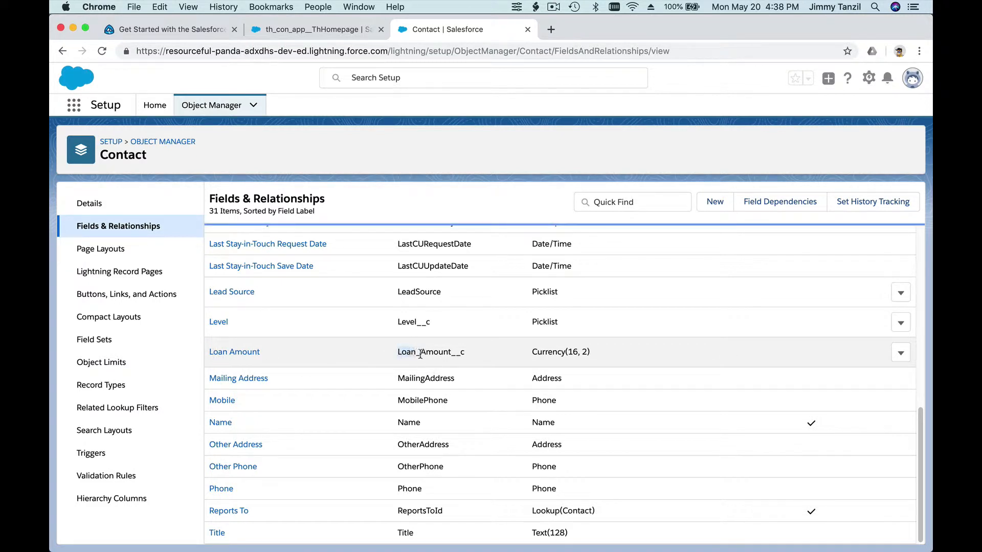
double_click(431, 351)
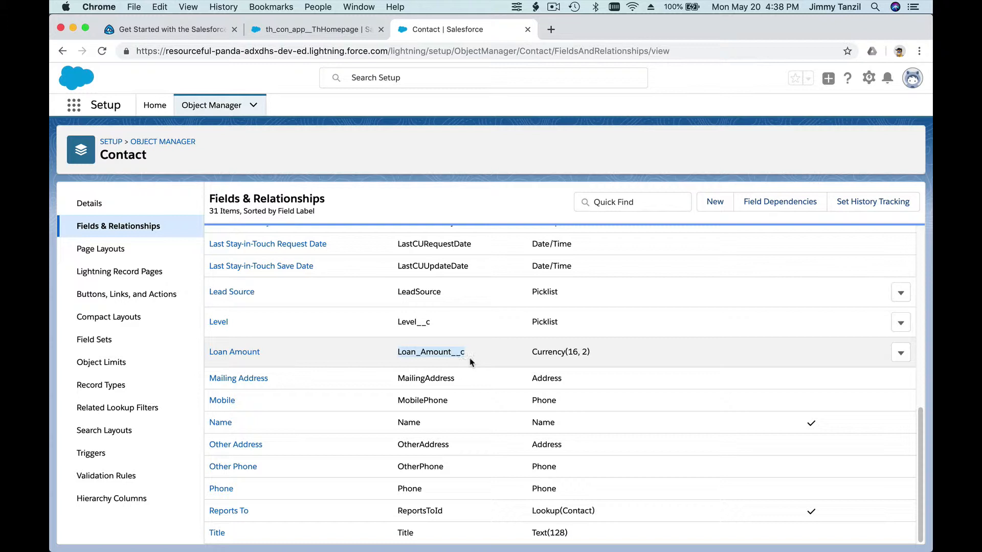
mouse_move(445, 357)
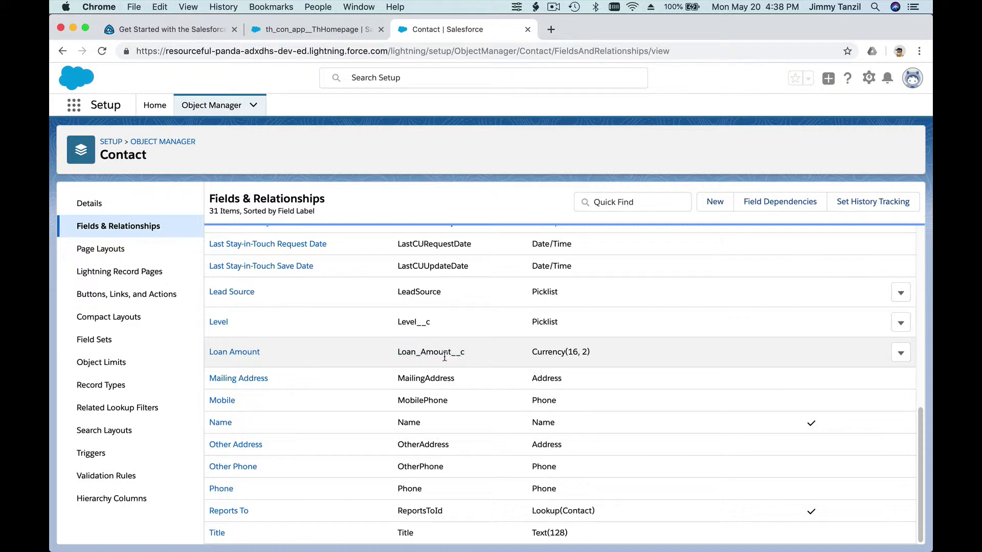
mouse_move(571, 350)
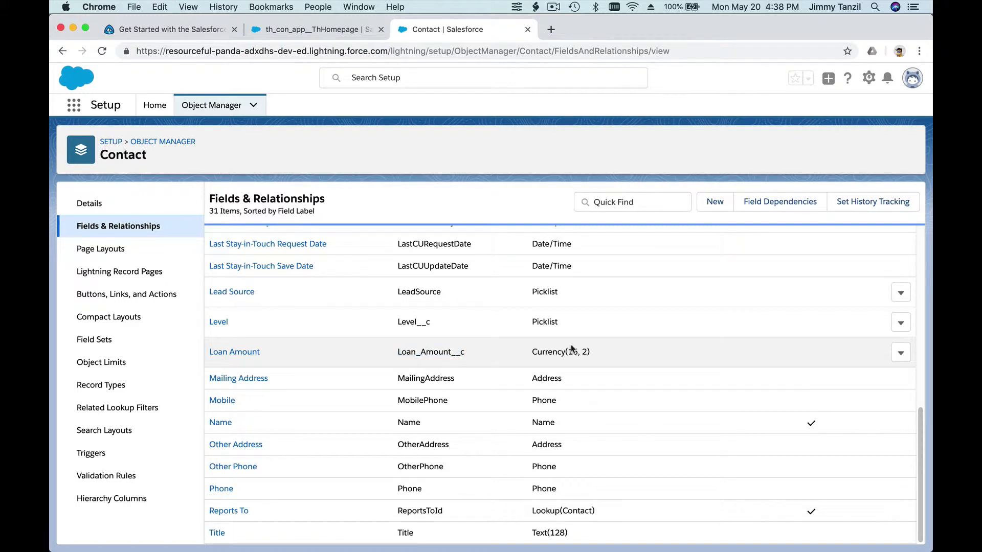
mouse_move(567, 351)
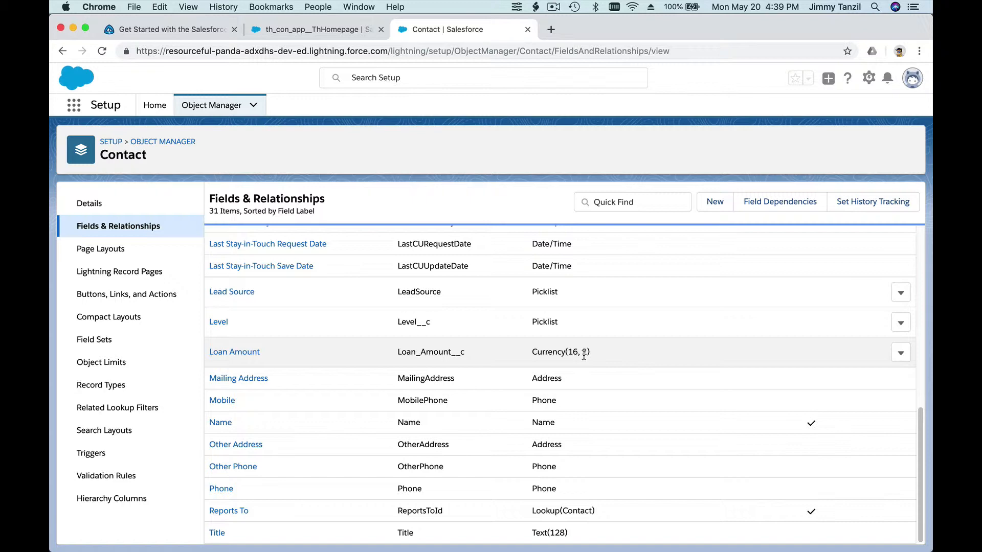
click(169, 29)
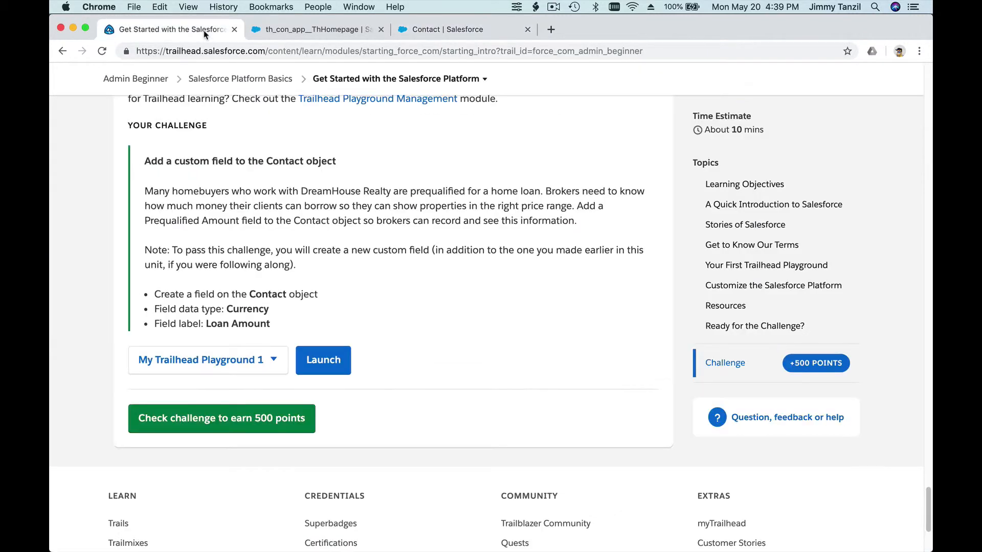
click(448, 30)
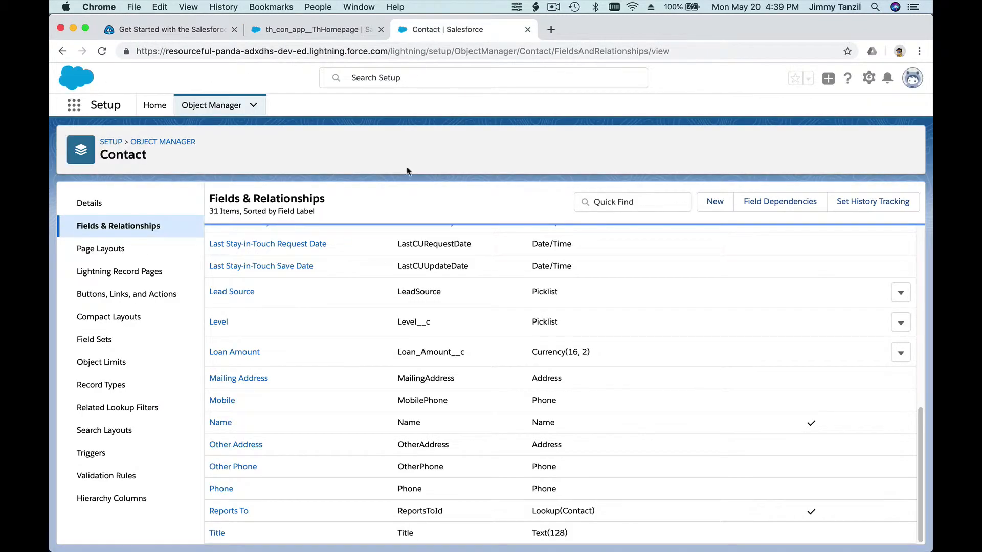
click(166, 28)
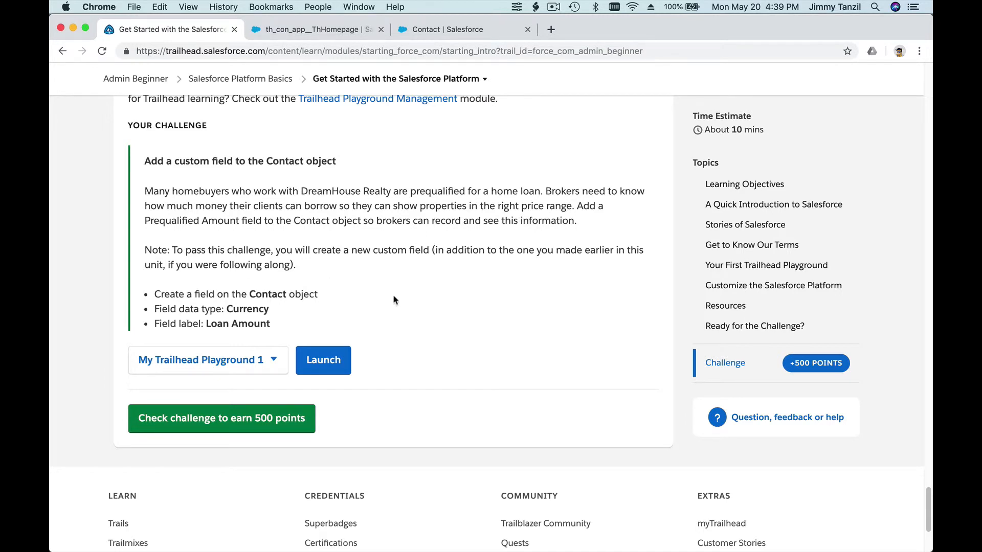
mouse_move(271, 394)
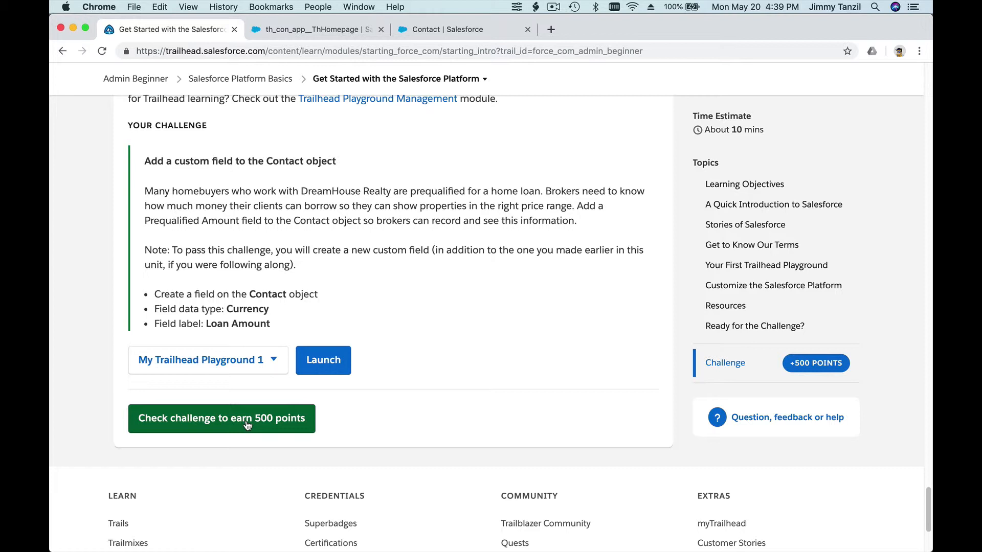
Submit the challenge check to verify the Loan Amount field against the Trailhead Playground.
click(221, 419)
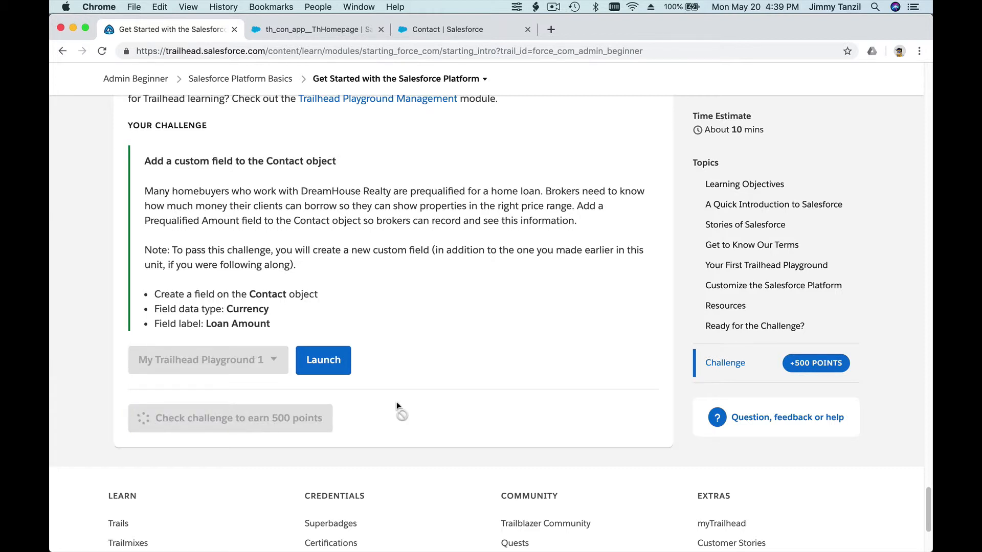
mouse_move(481, 405)
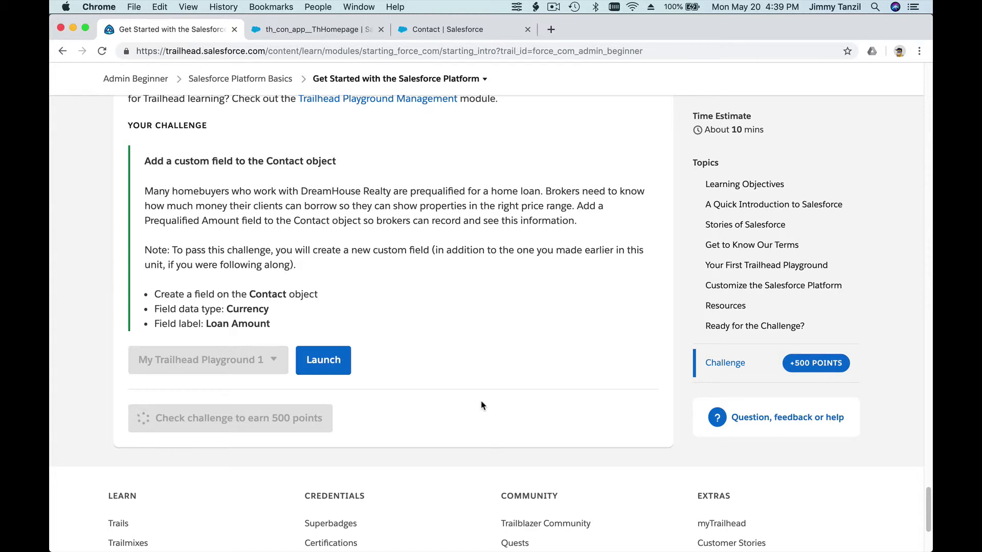
mouse_move(426, 343)
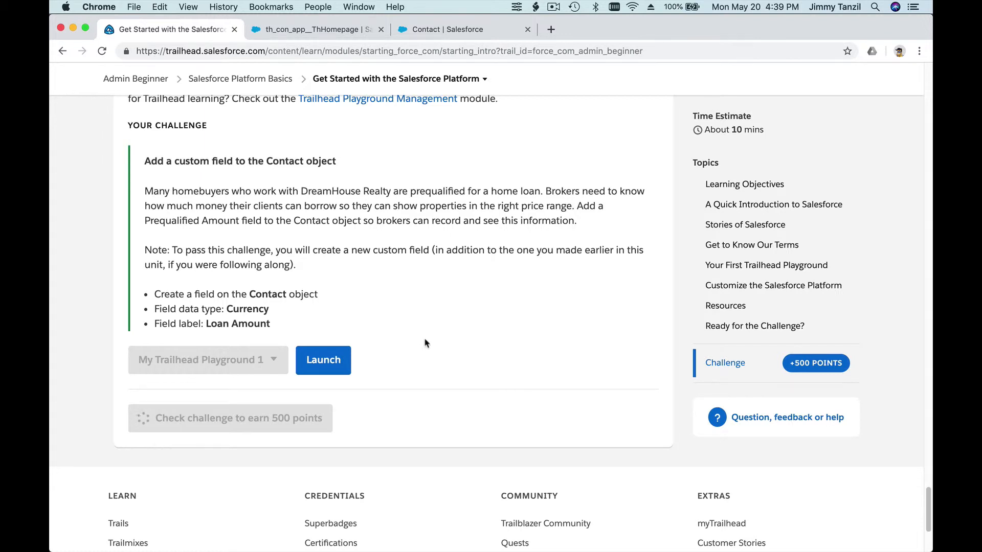